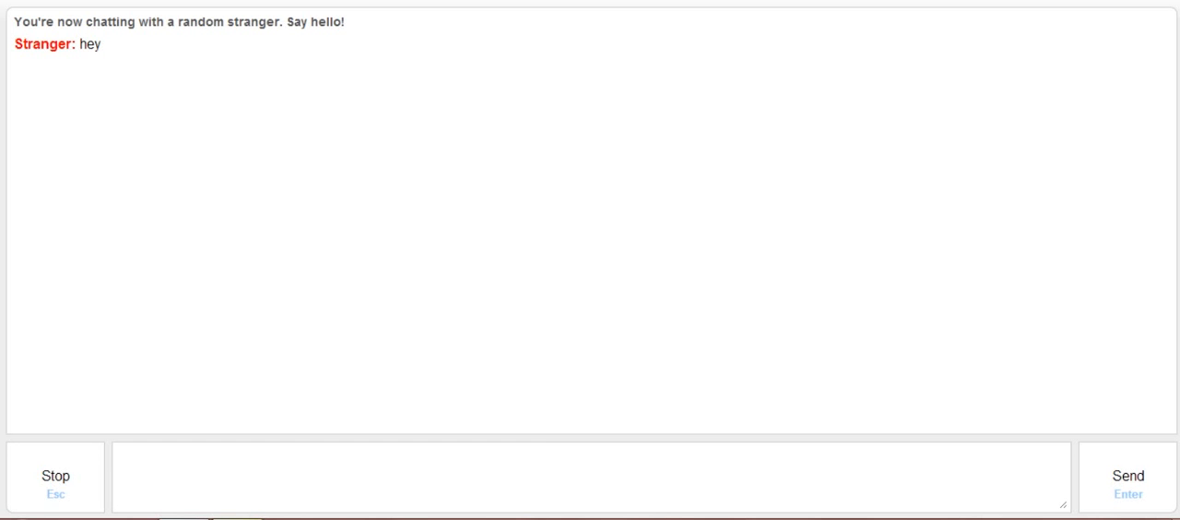
# Send a first short reply ('peni') to the stranger
pyautogui.write('peni')
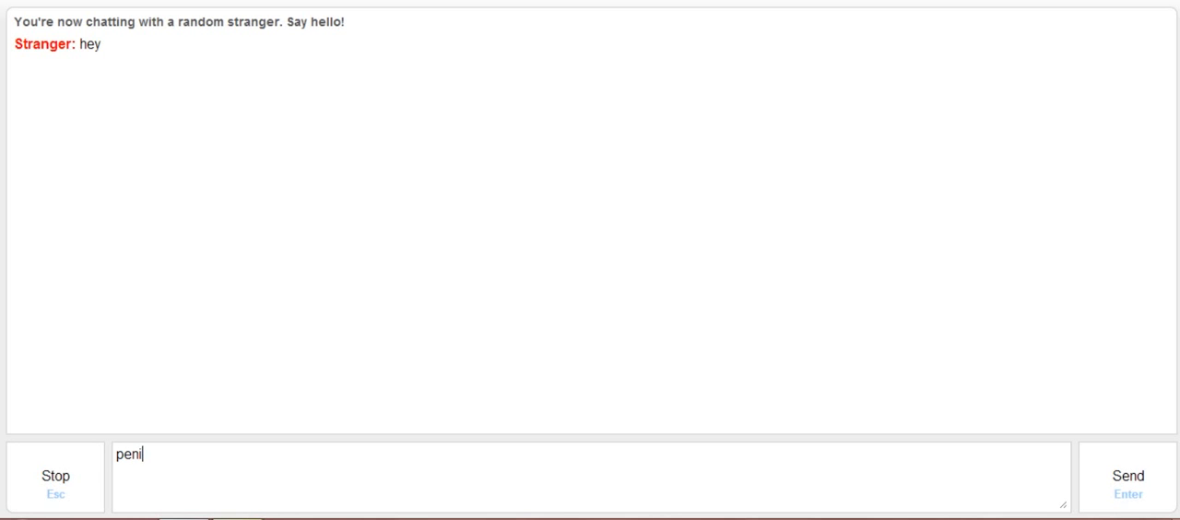
pyautogui.press('Enter')
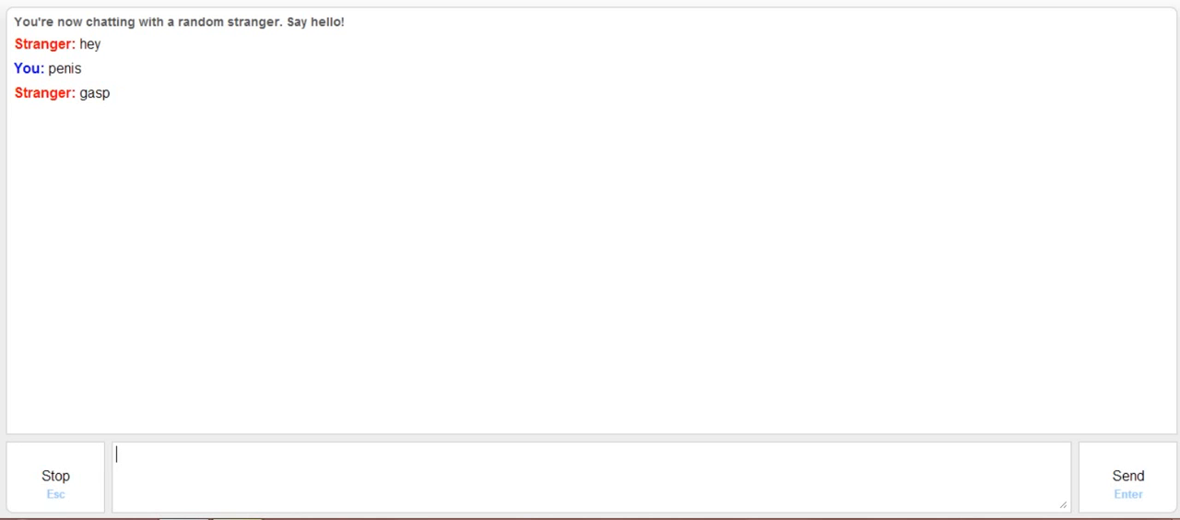
# Send the message that llamas are alright to saudamise occasionally, fixing a typo along the way
pyautogui.write('llamas are')
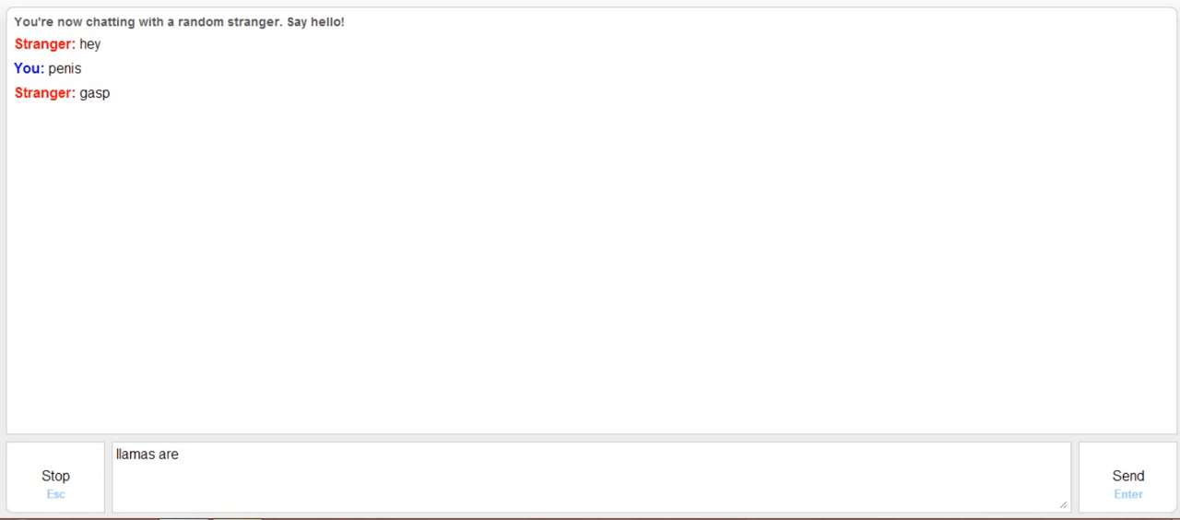
pyautogui.write('alright')
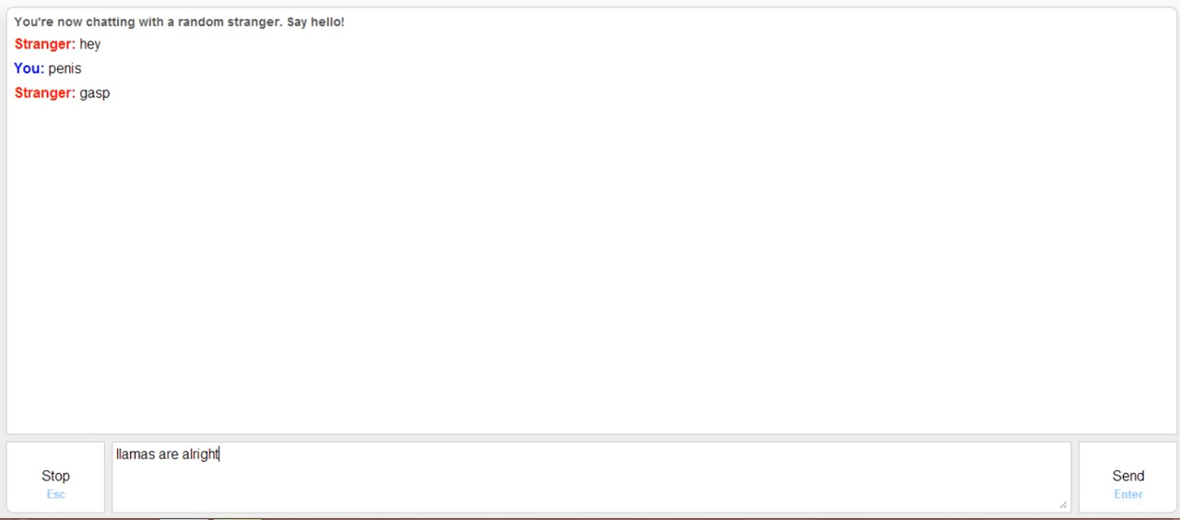
pyautogui.write('to saudam')
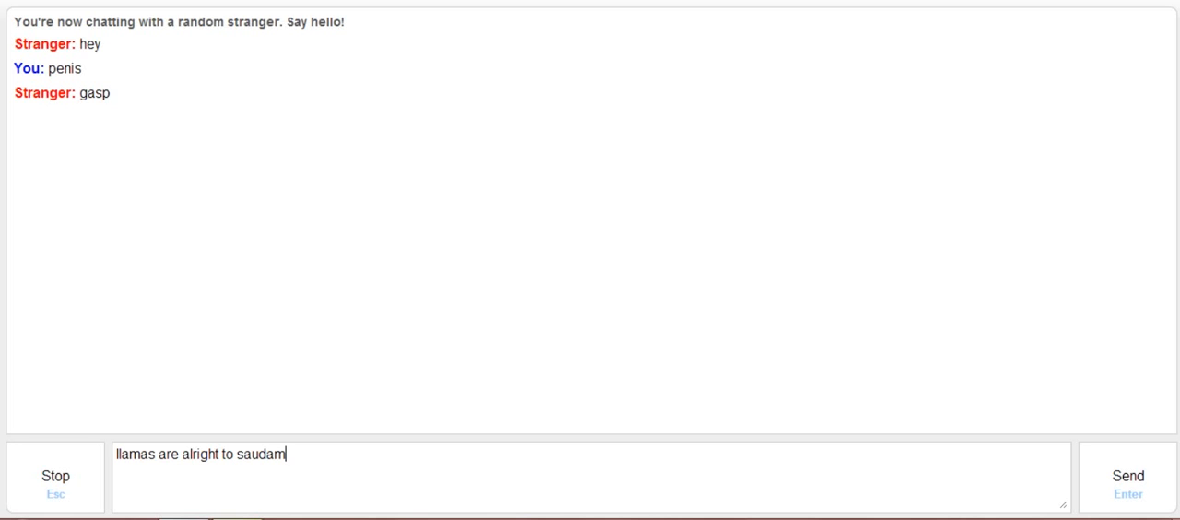
pyautogui.write('ise')
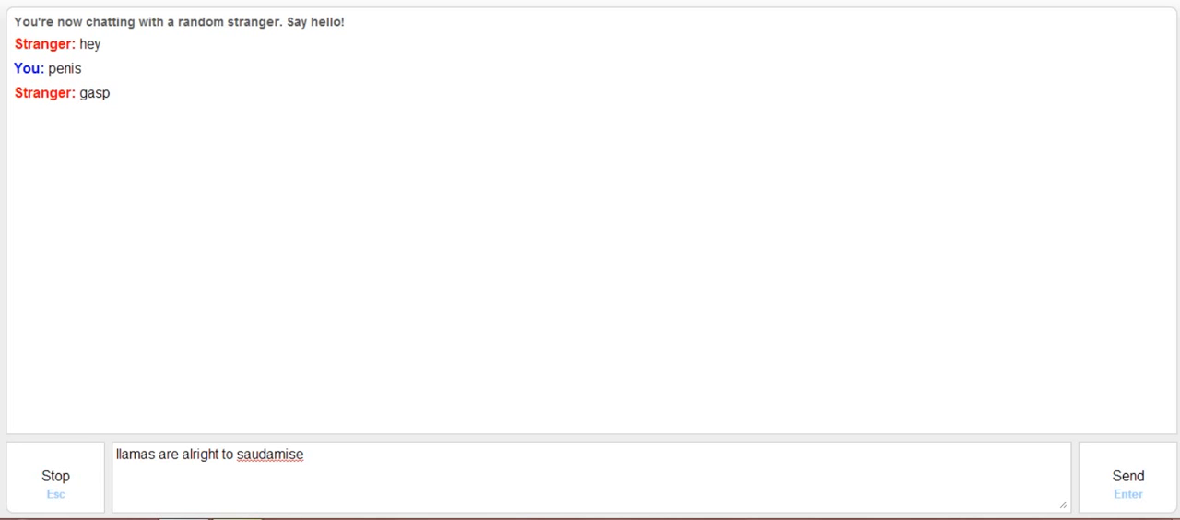
pyautogui.rightClick(268, 454)
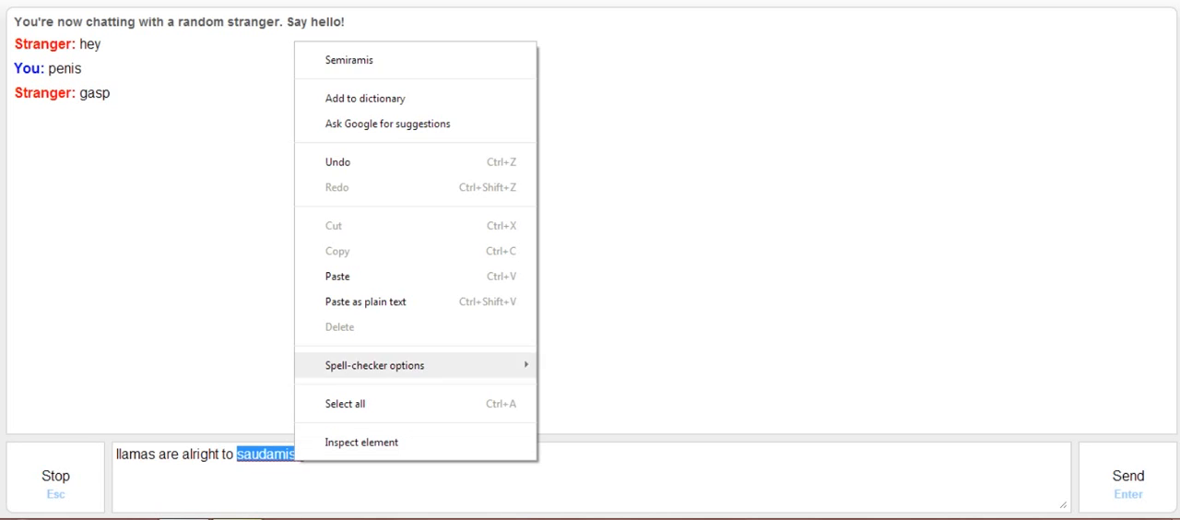
pyautogui.moveTo(348, 59)
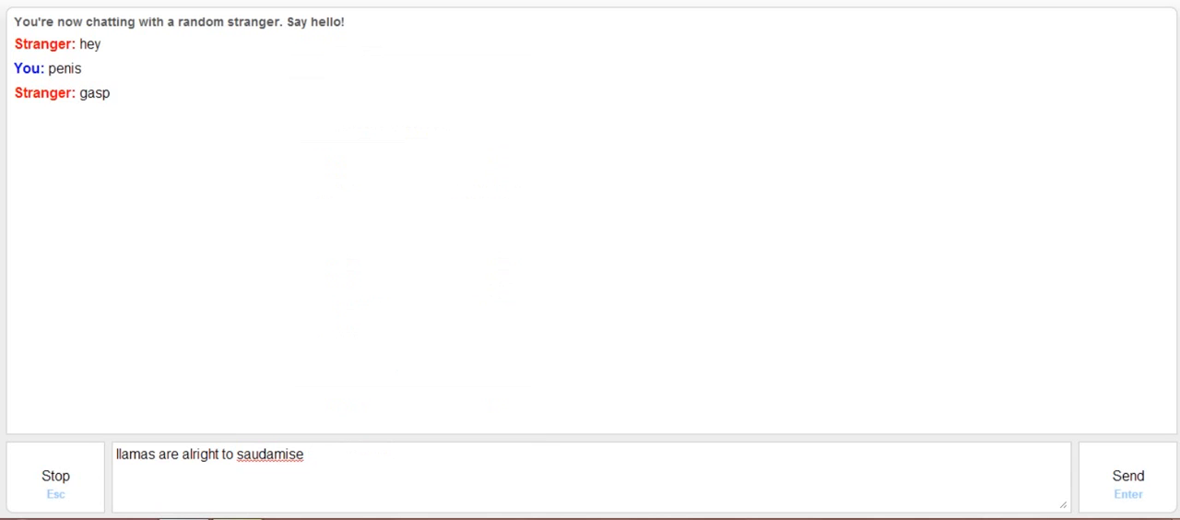
pyautogui.write('occa')
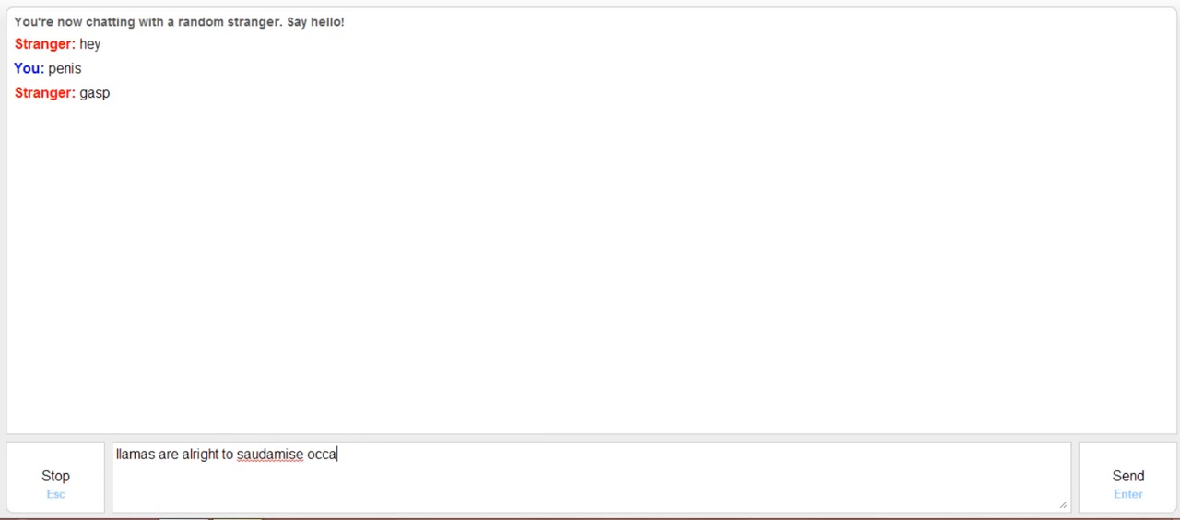
pyautogui.write('sioa')
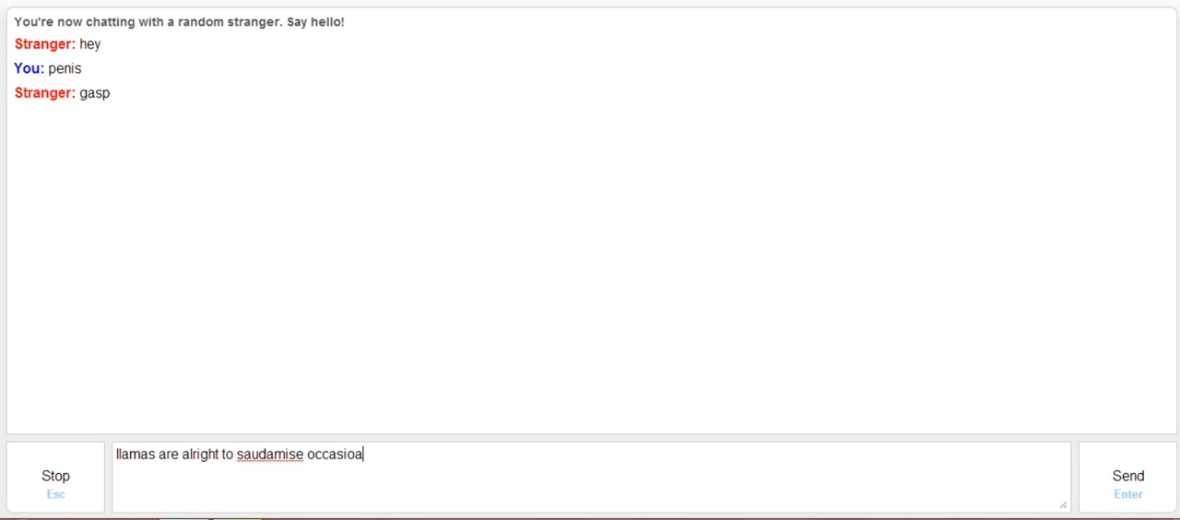
pyautogui.press('Backspace')
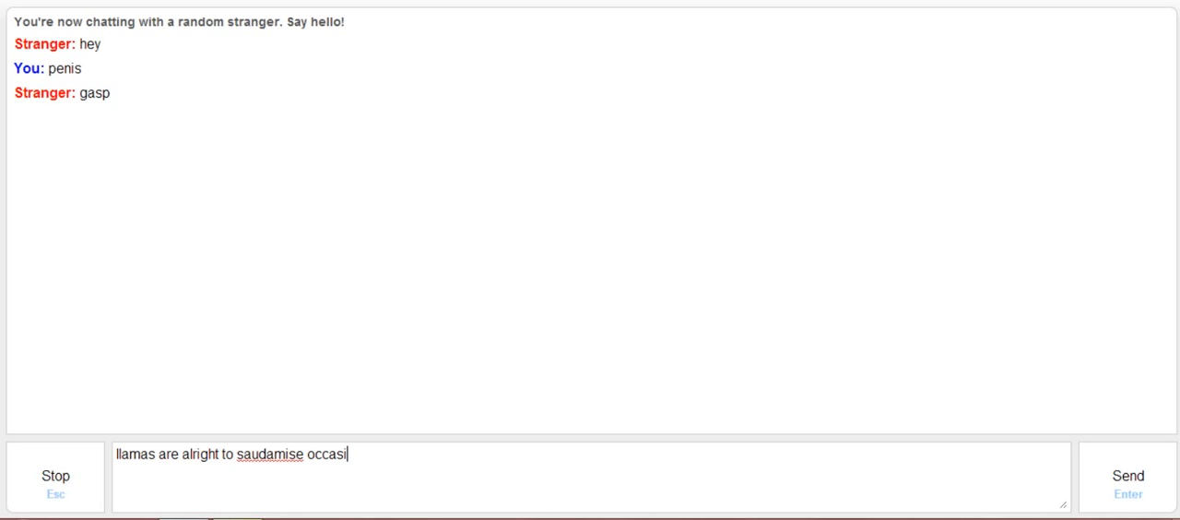
pyautogui.write('onally')
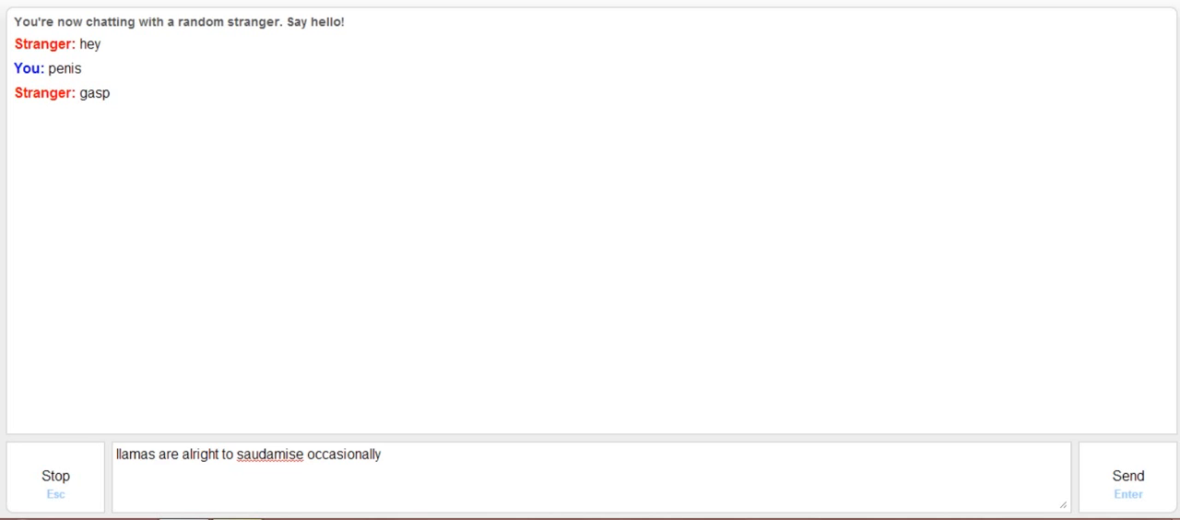
pyautogui.click(1129, 479)
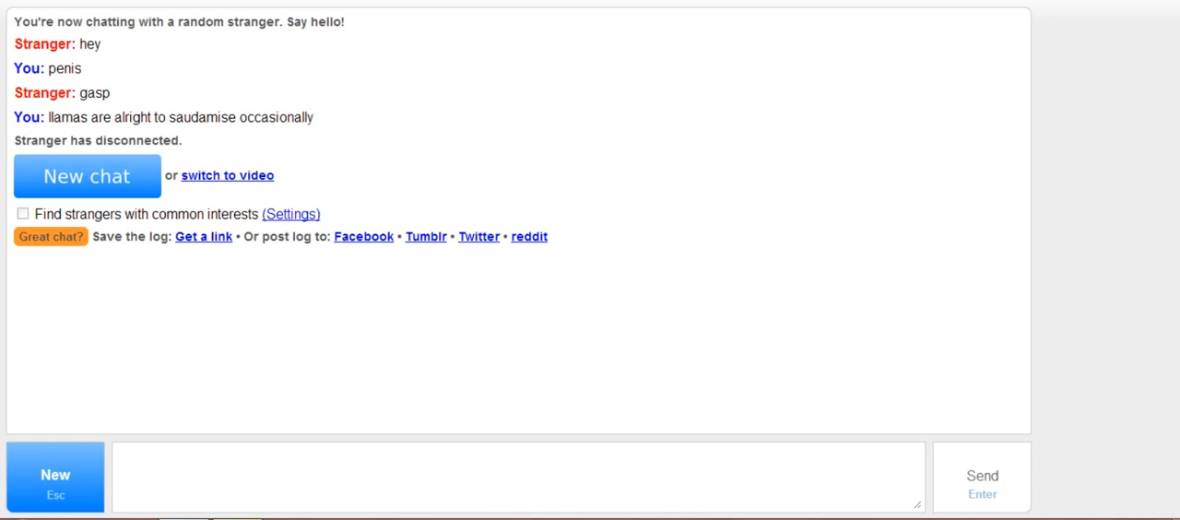
# Start a new chat and ask the stranger 'why?'
pyautogui.click(87, 175)
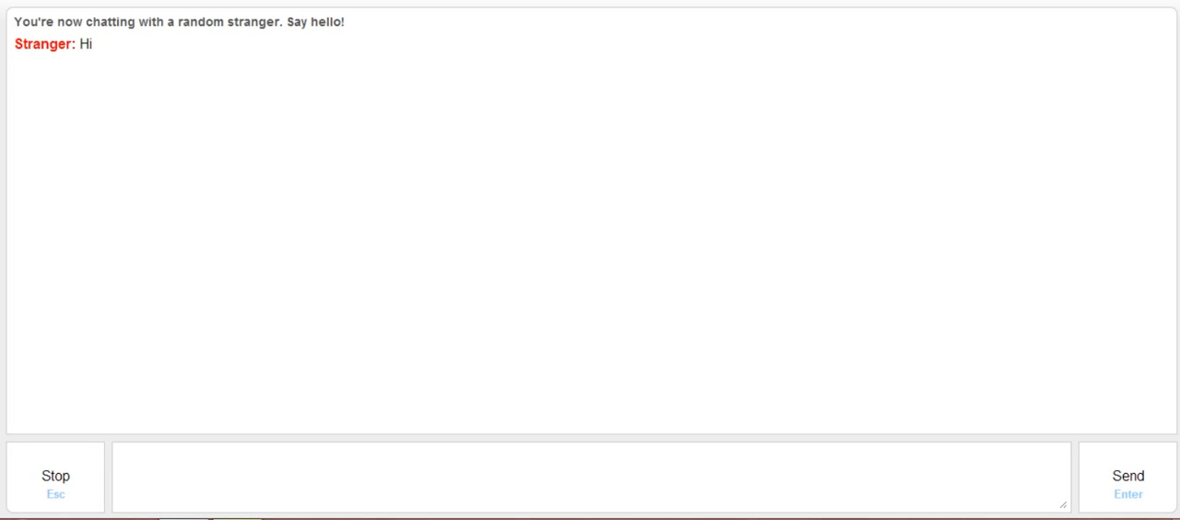
pyautogui.write('why?')
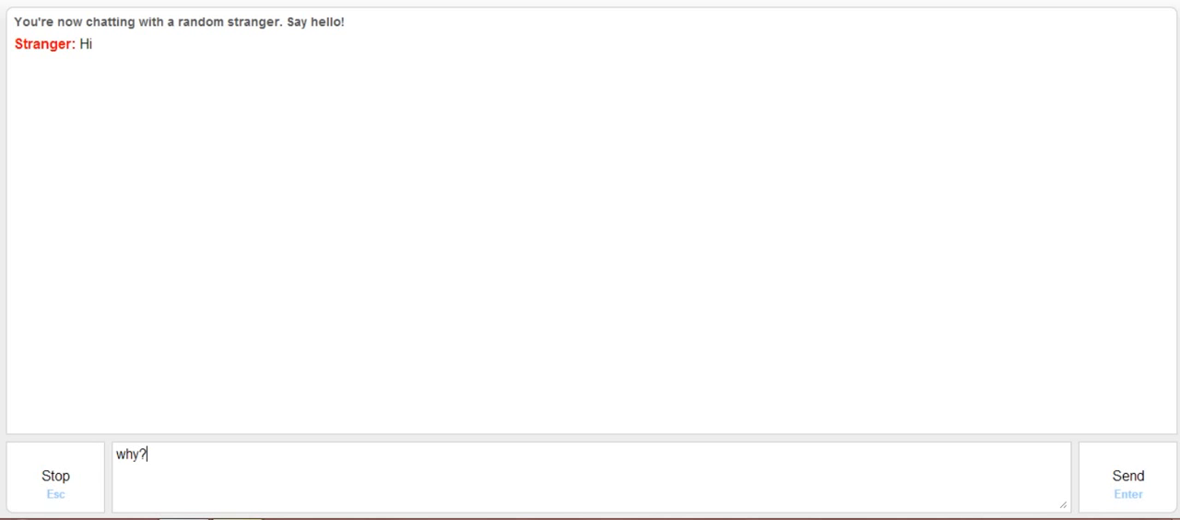
pyautogui.click(1128, 472)
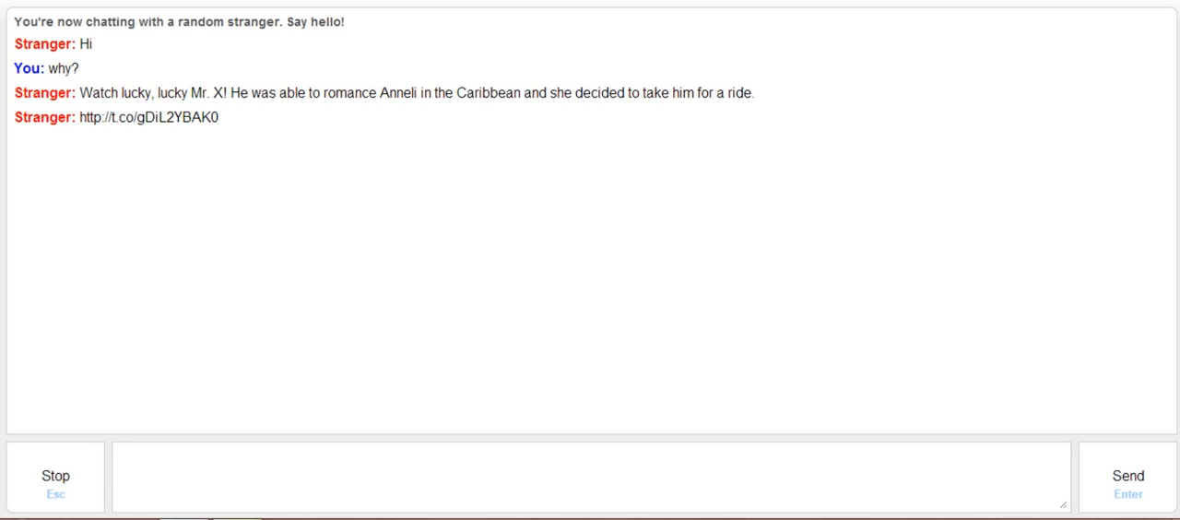
# Answer the spam link with 'uhhhh no im athiest'
pyautogui.write('uhhhh no')
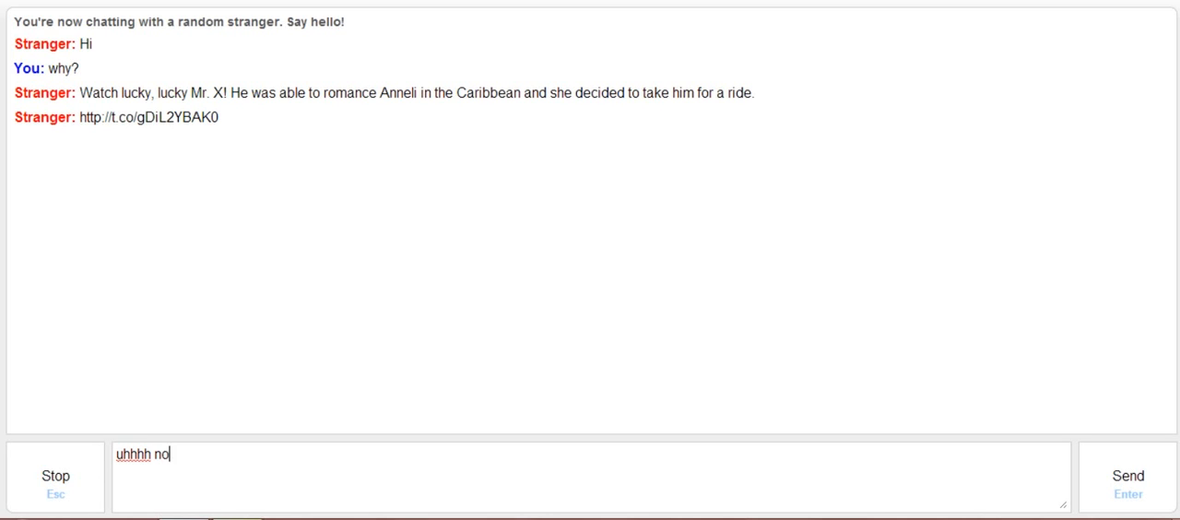
pyautogui.write('im athi')
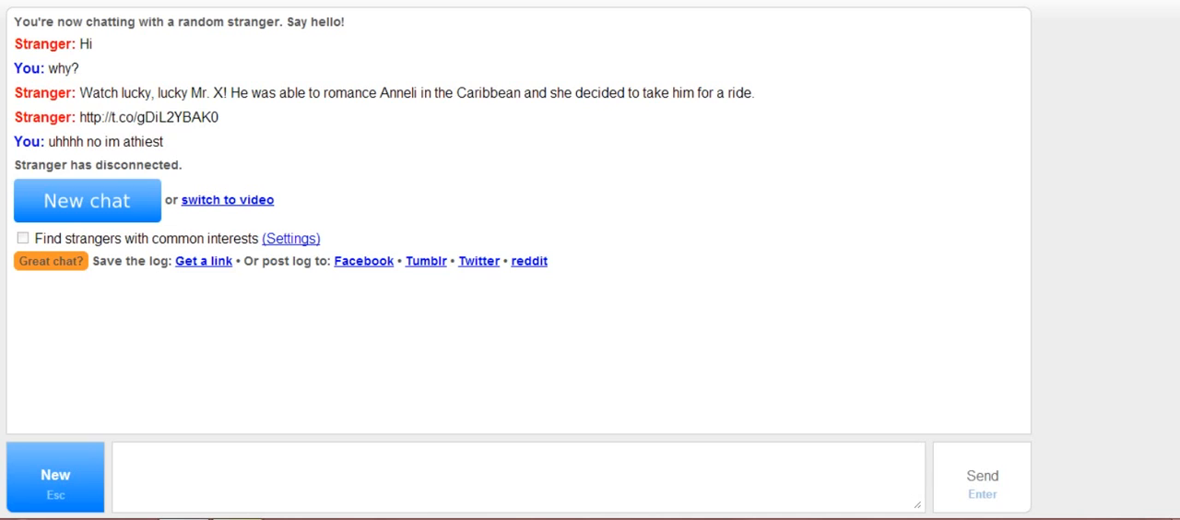
# Start a new chat and send the '12 yr old leprechaun who likes to indulge in whale por...' joke
pyautogui.click(85, 199)
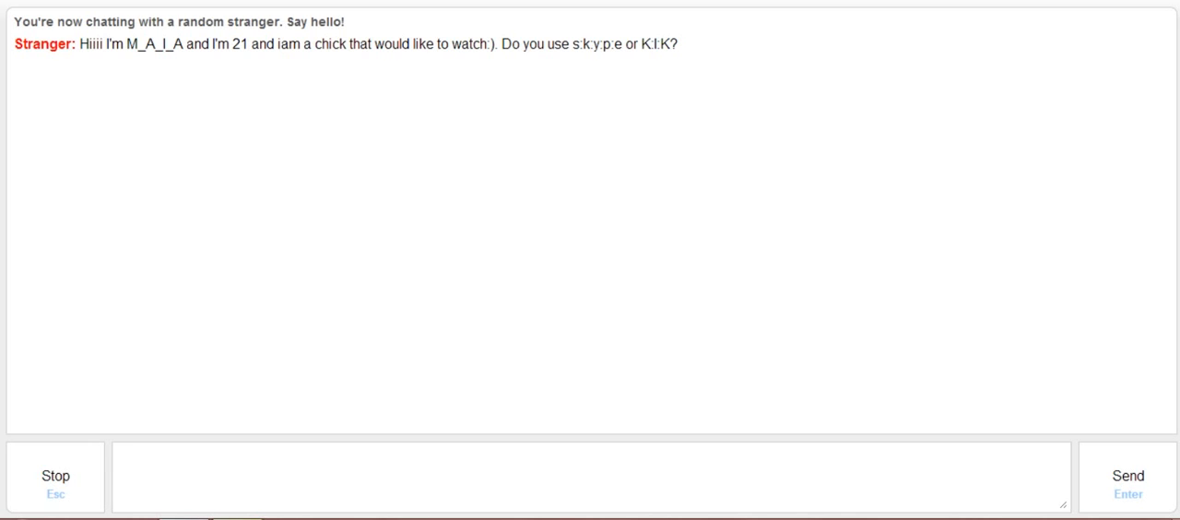
pyautogui.write('im a')
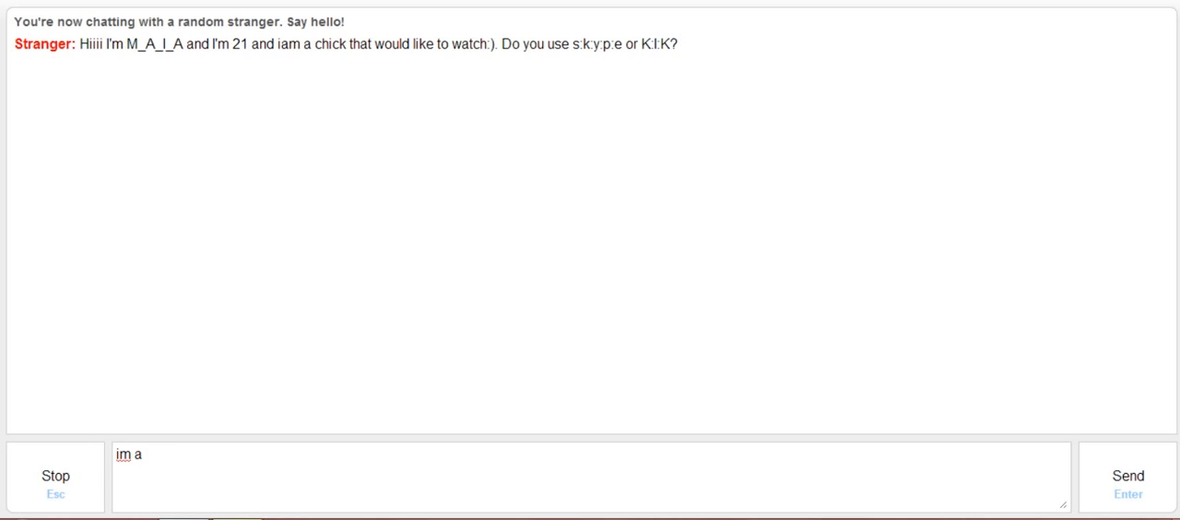
pyautogui.write('12 yr old')
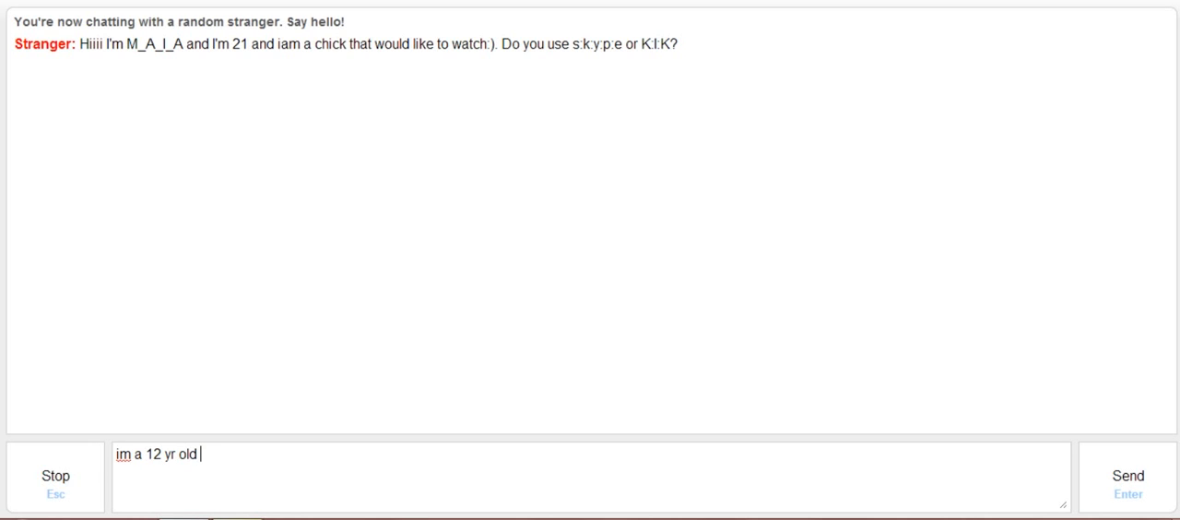
pyautogui.write('leprechaun who')
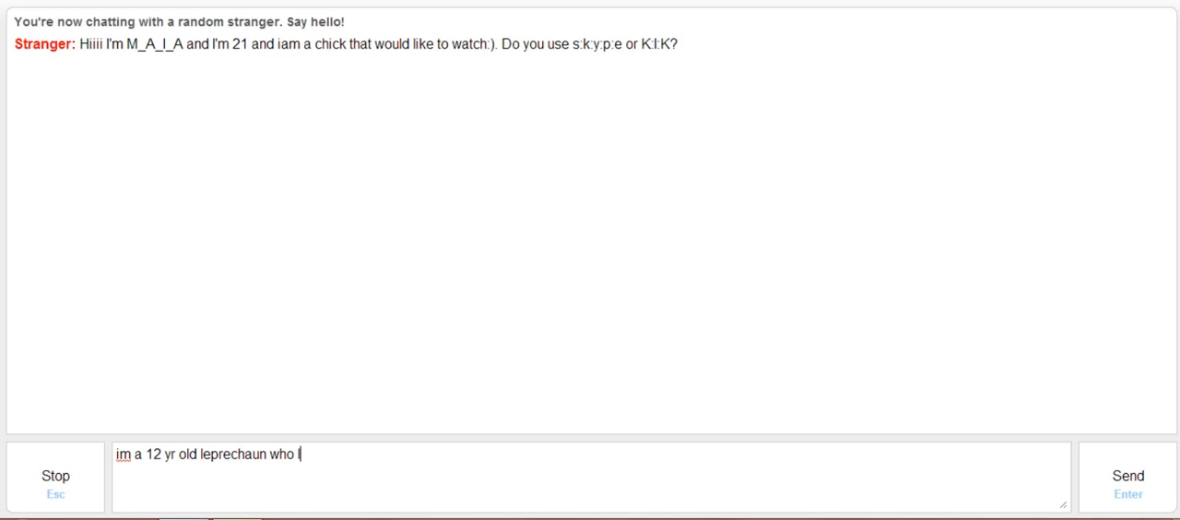
pyautogui.write('likes')
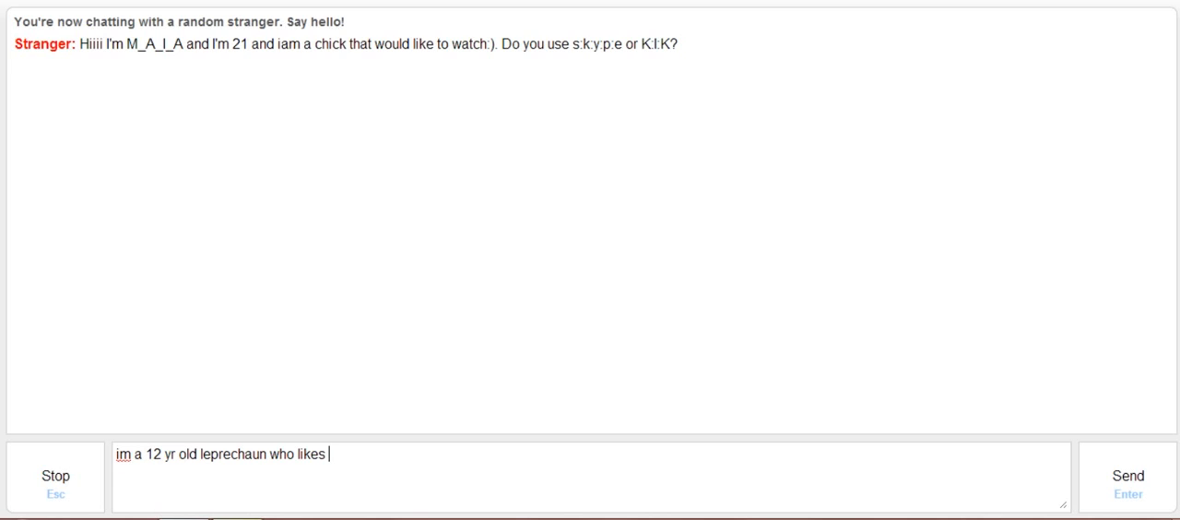
pyautogui.write('to in')
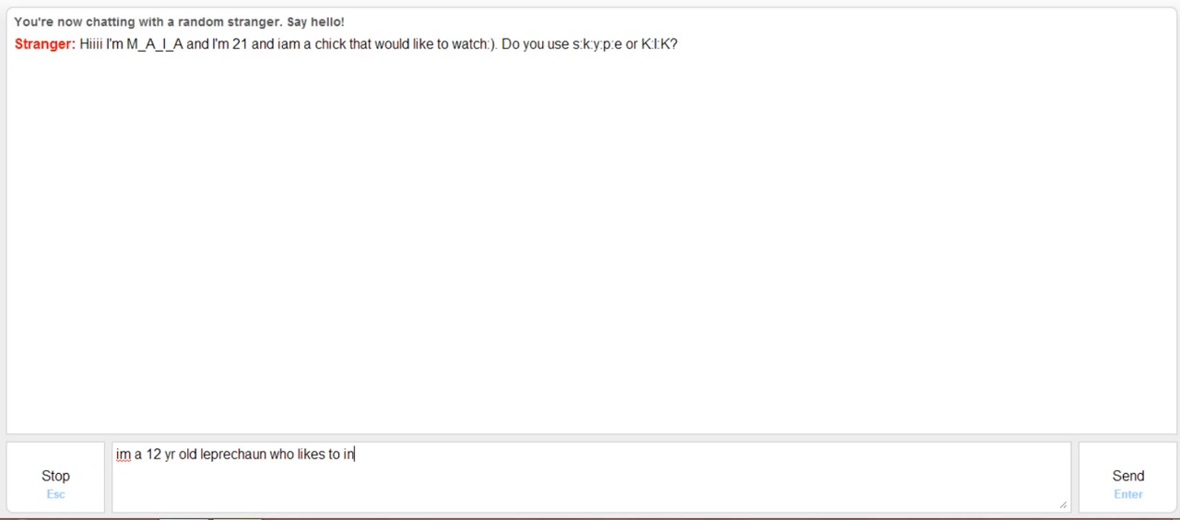
pyautogui.write('dulge in')
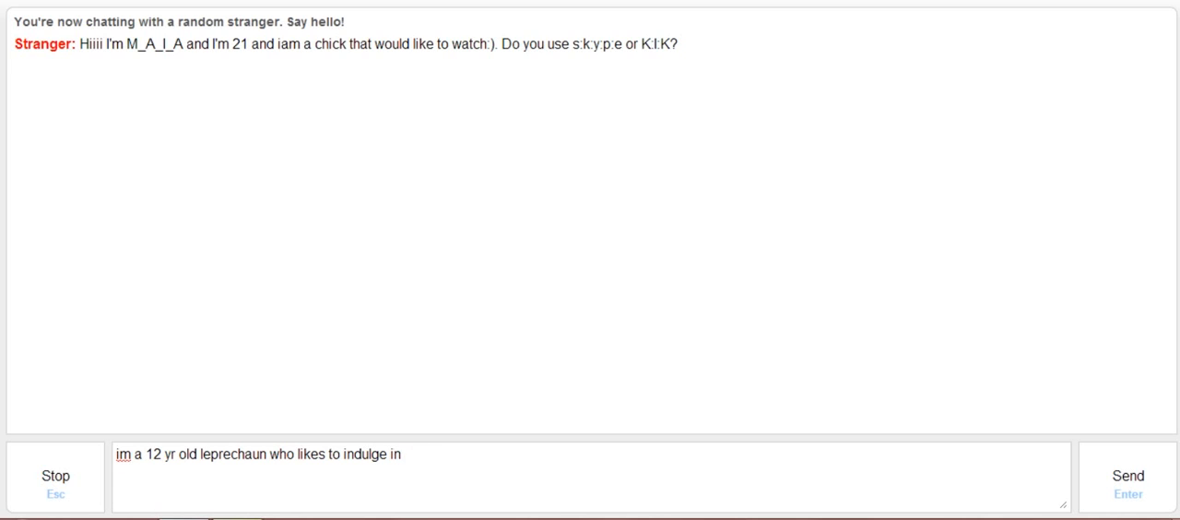
pyautogui.write('whale por')
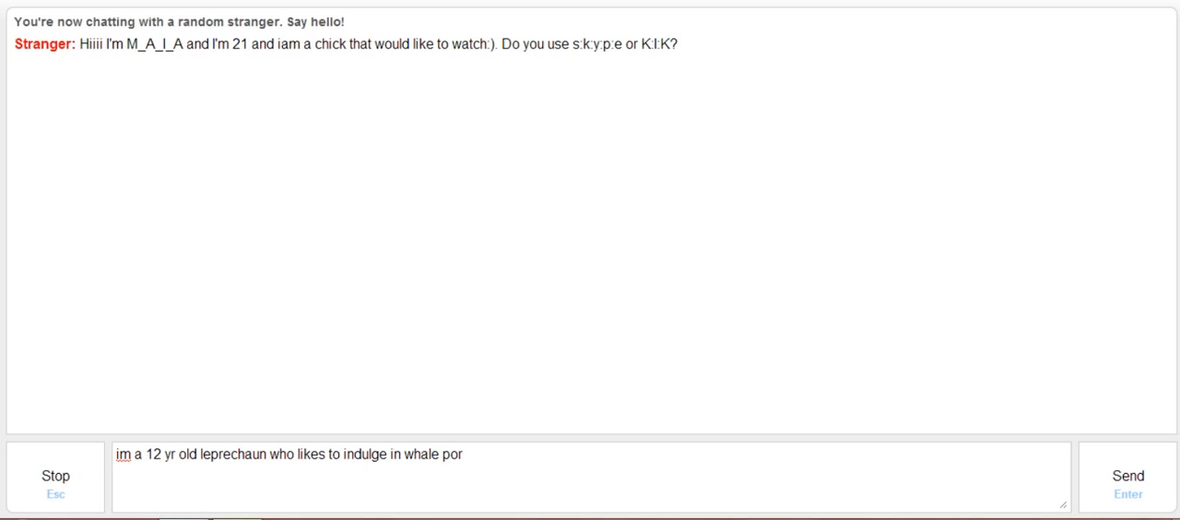
pyautogui.press('Enter')
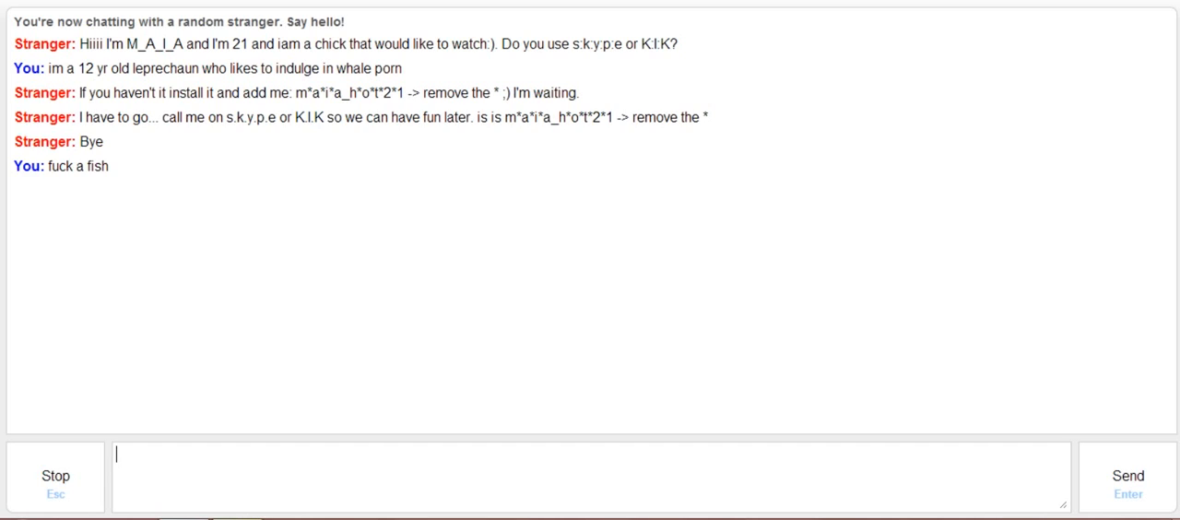
# Send the drawn-out 'anaaalllyyyyyy' reply after the stranger says Bye
pyautogui.write('a')
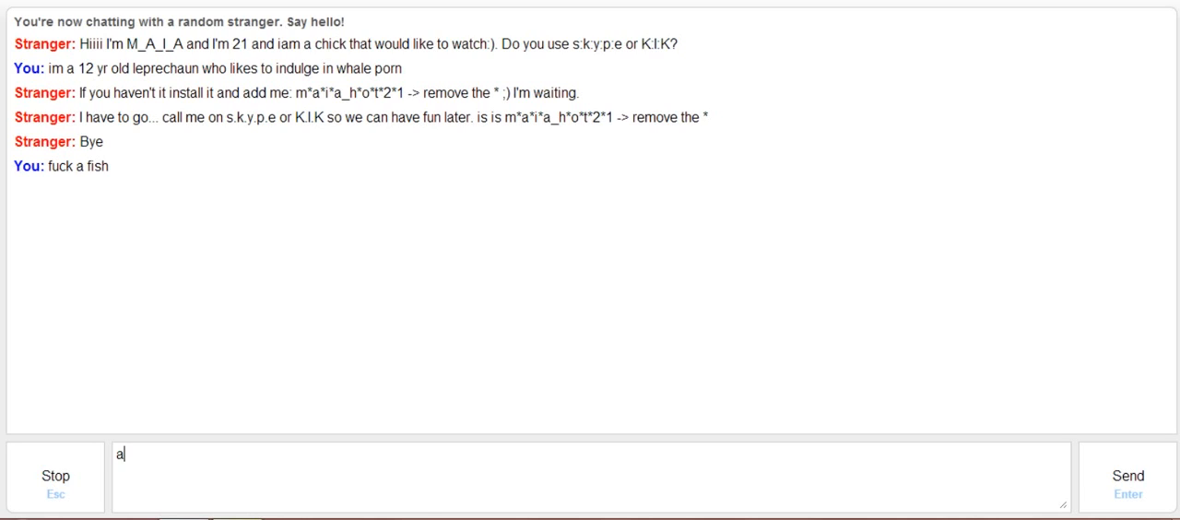
pyautogui.write('naaallly')
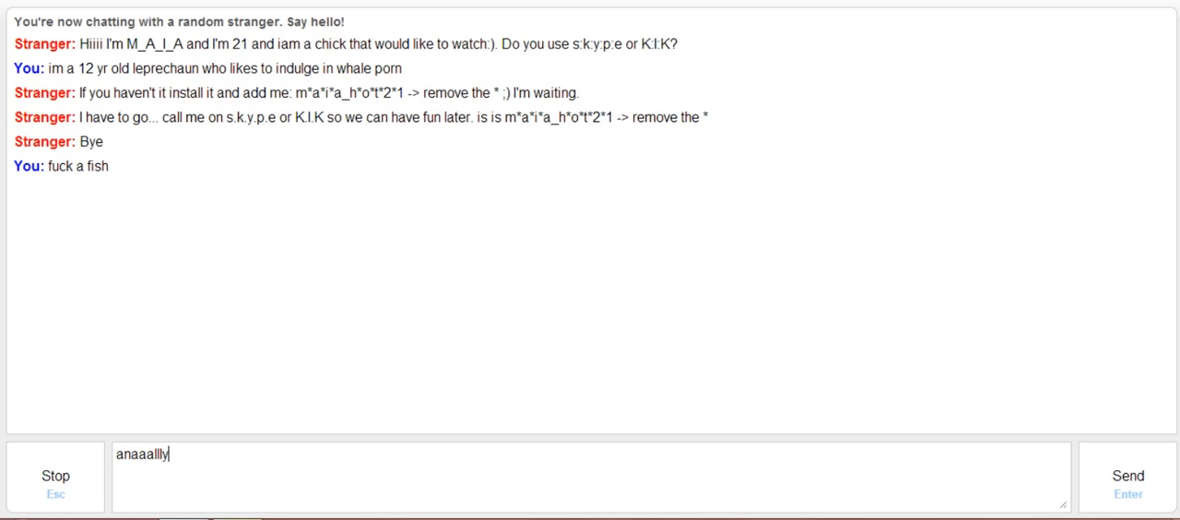
pyautogui.write("yyyyy'")
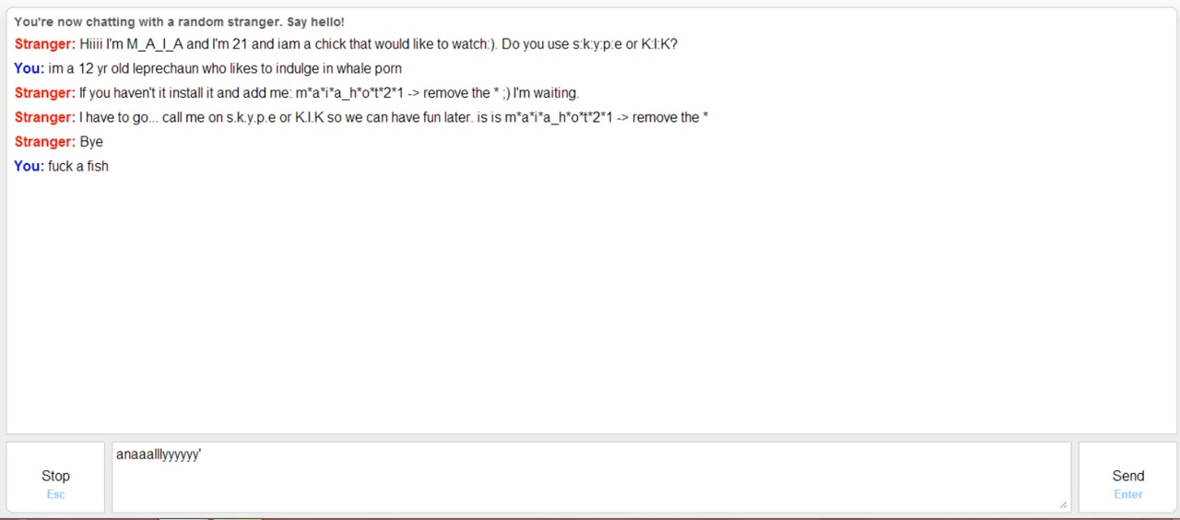
pyautogui.press('Enter')
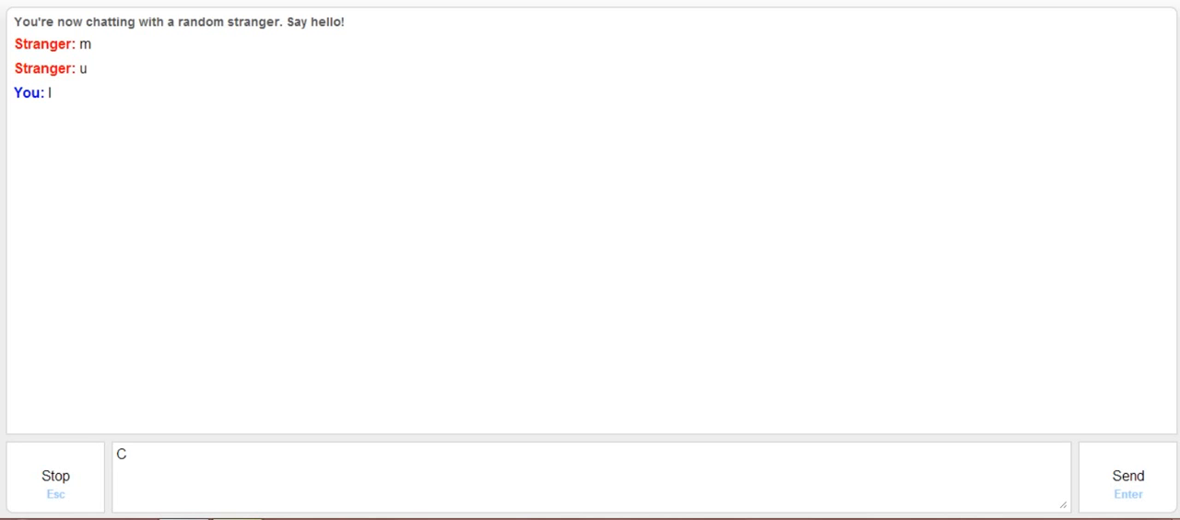
# Send the letter C to the stranger, then disconnect from the chat
pyautogui.press('Enter')
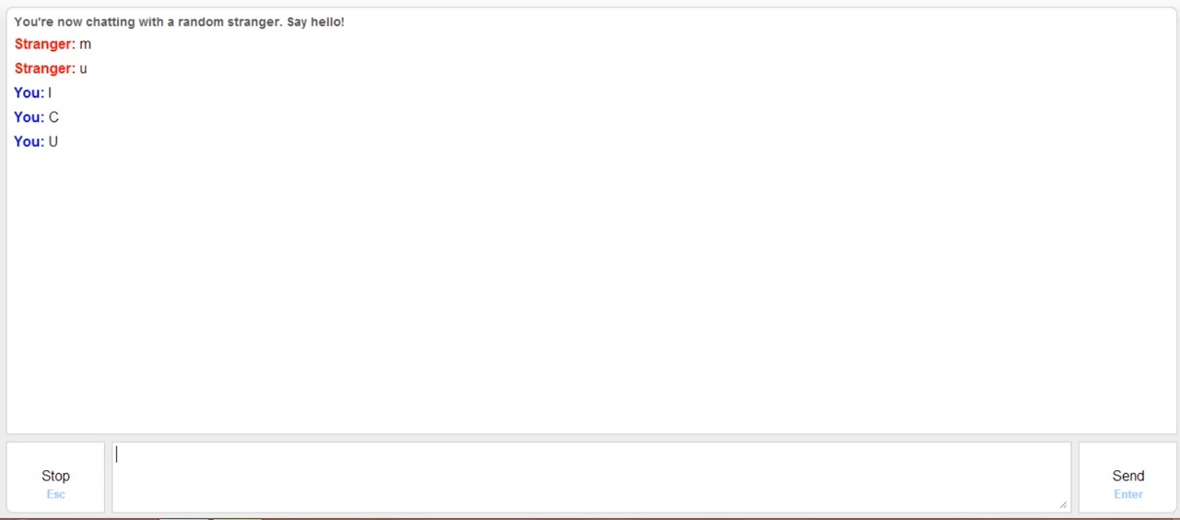
pyautogui.click(55, 476)
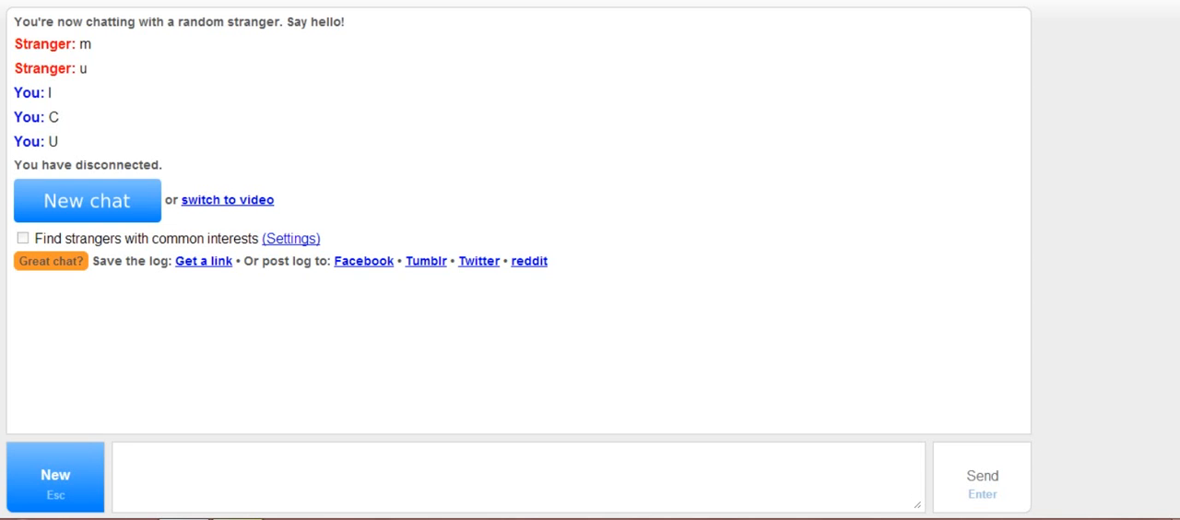
# Start a new chat and reply to the gender question with the 'some hair do kinda f...' joke
pyautogui.click(85, 199)
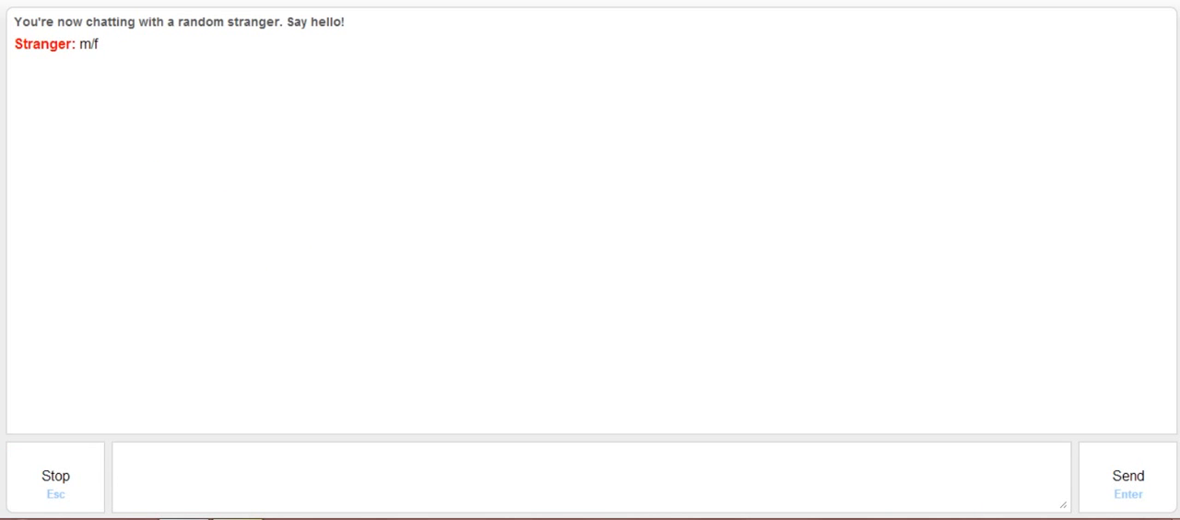
pyautogui.write('im')
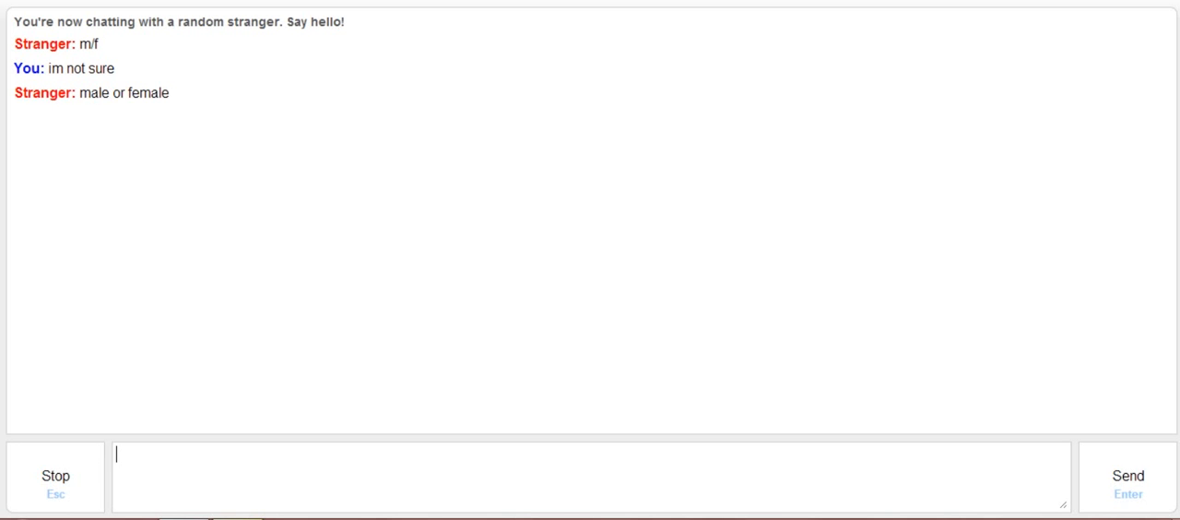
pyautogui.write('well ther')
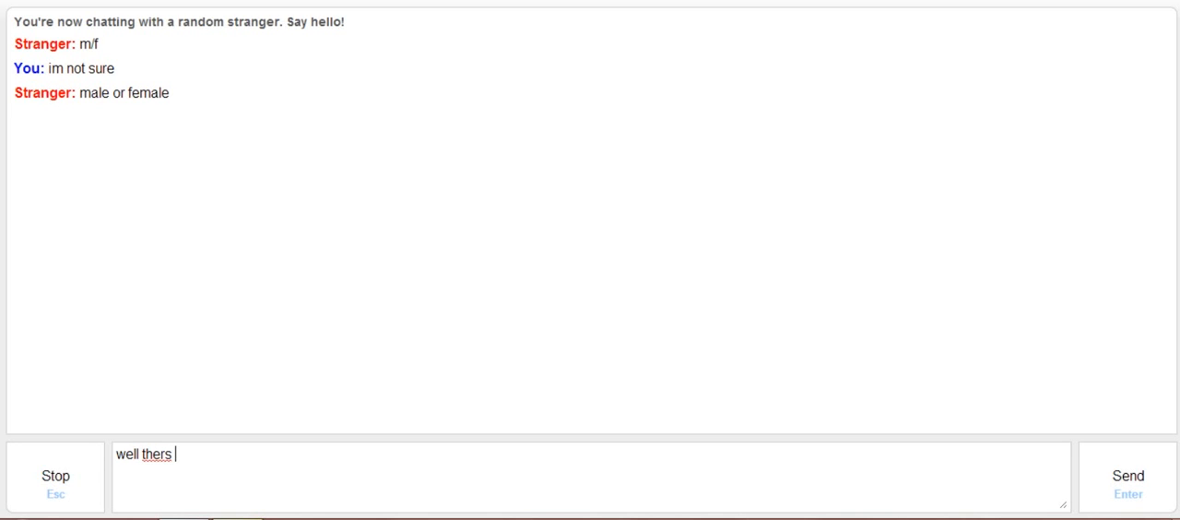
pyautogui.write('some hair down there, i')
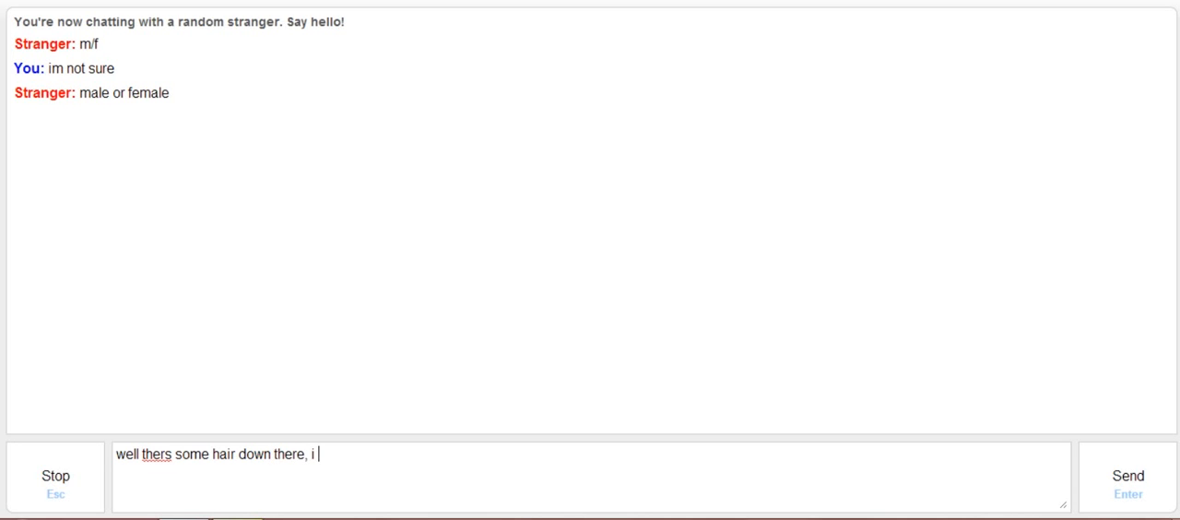
pyautogui.write('kinda f')
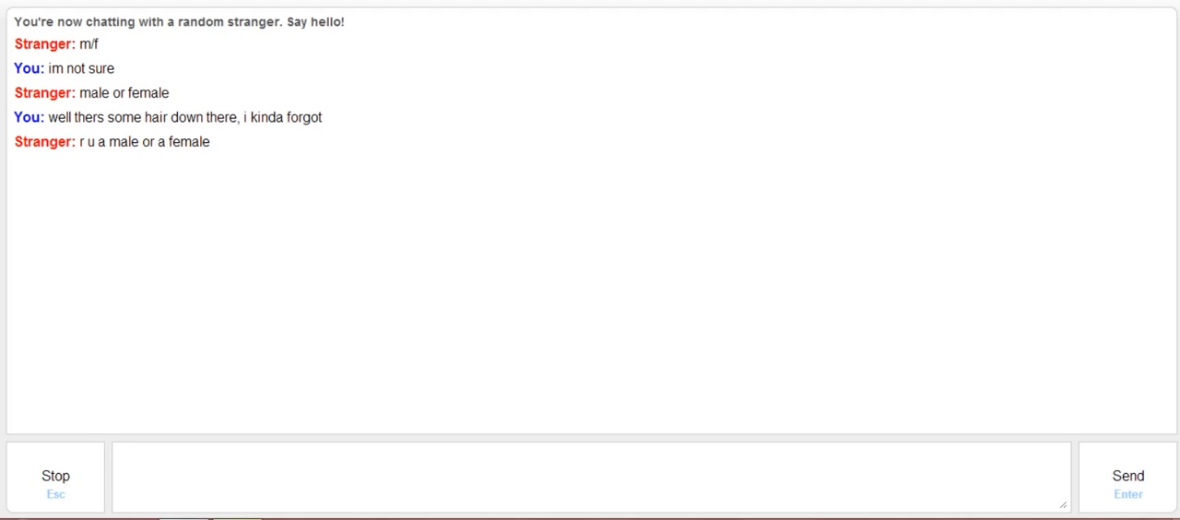
# Send the follow-up 'i hold on ......... theres a hole' reply
pyautogui.write('i said idk')
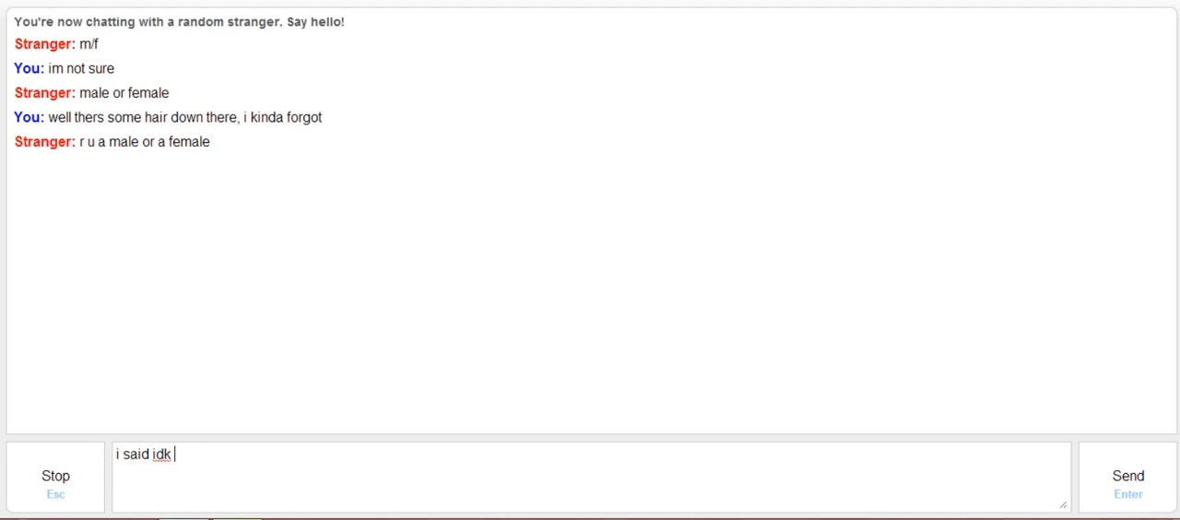
pyautogui.write('hold on')
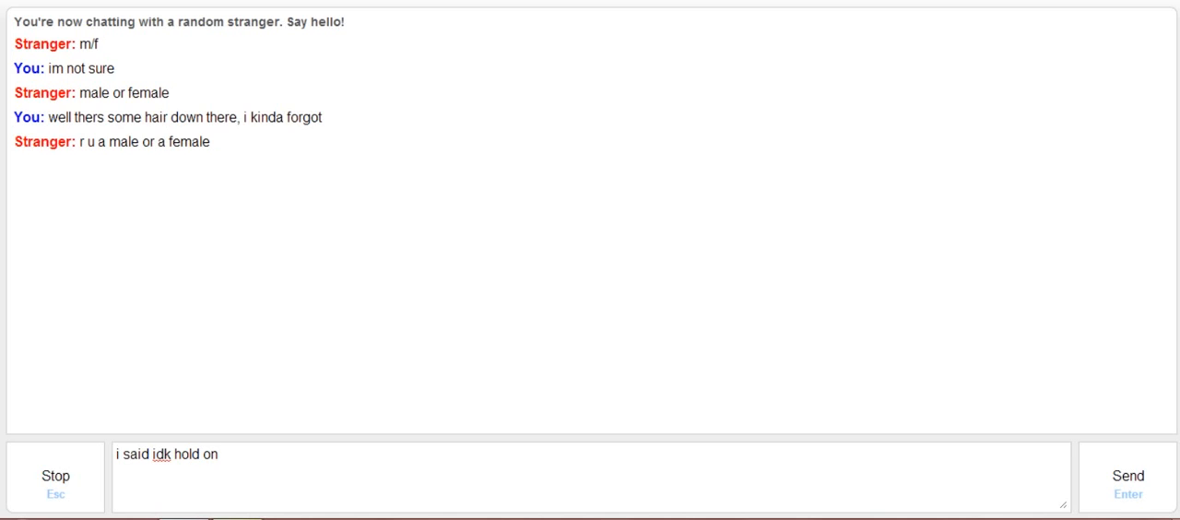
pyautogui.write('.........')
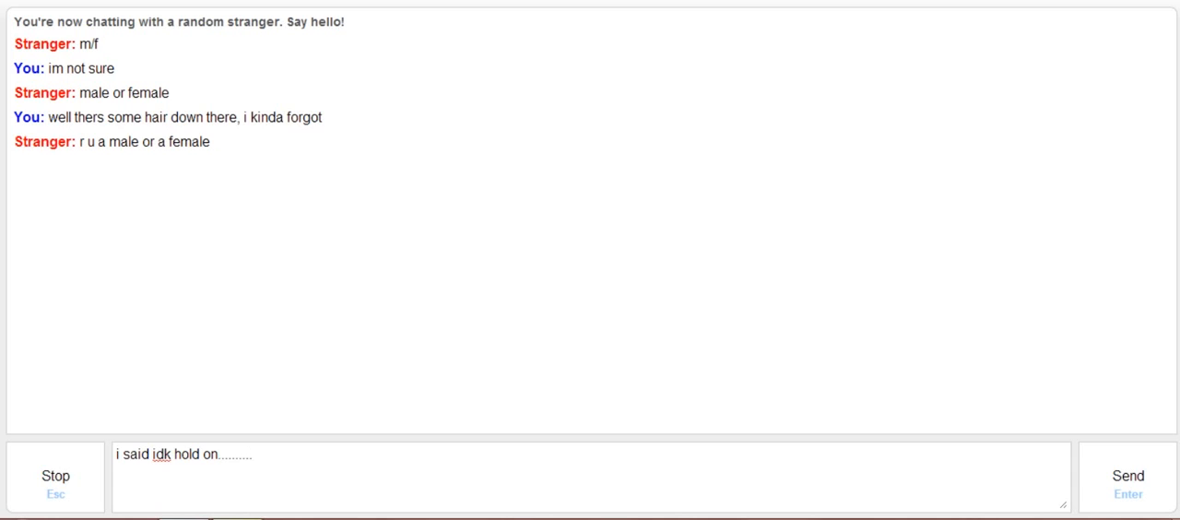
pyautogui.write('theres a hole')
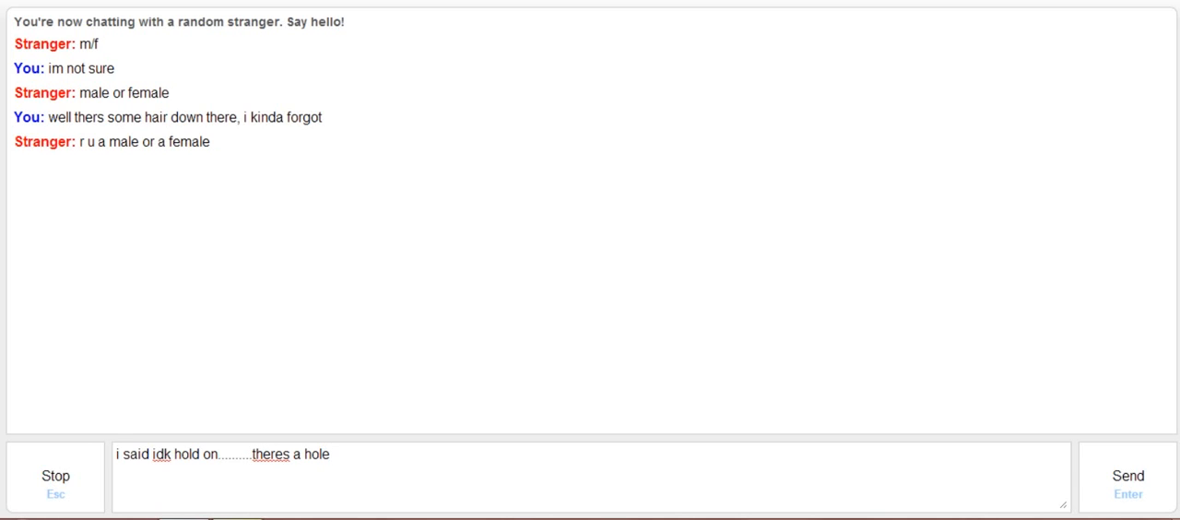
pyautogui.click(1125, 475)
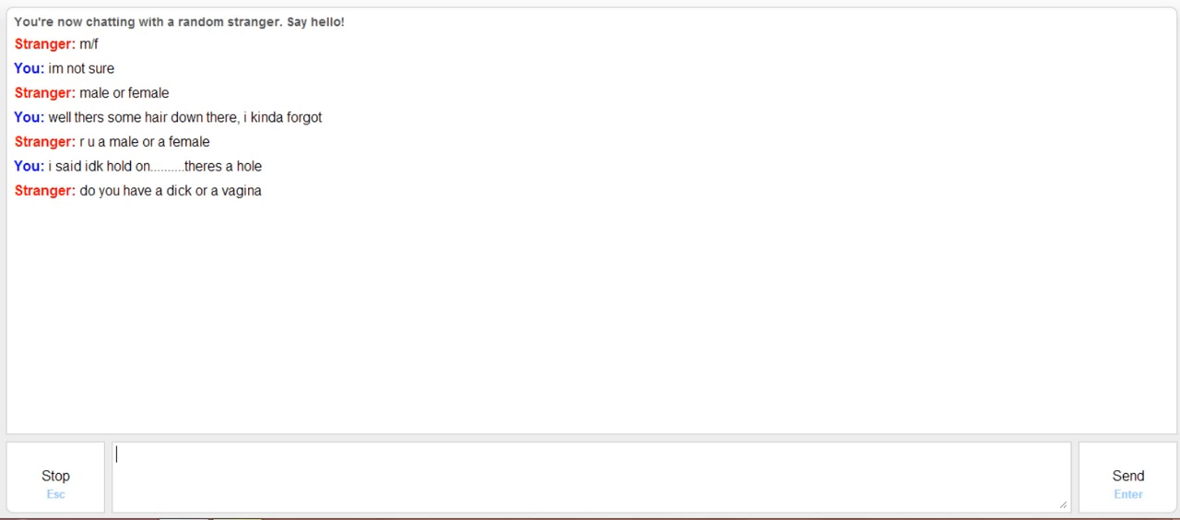
# Reply 'ummmmmmmmm abortion?' and then 'yeeeees' to the stranger's question
pyautogui.write('ummmmmm')
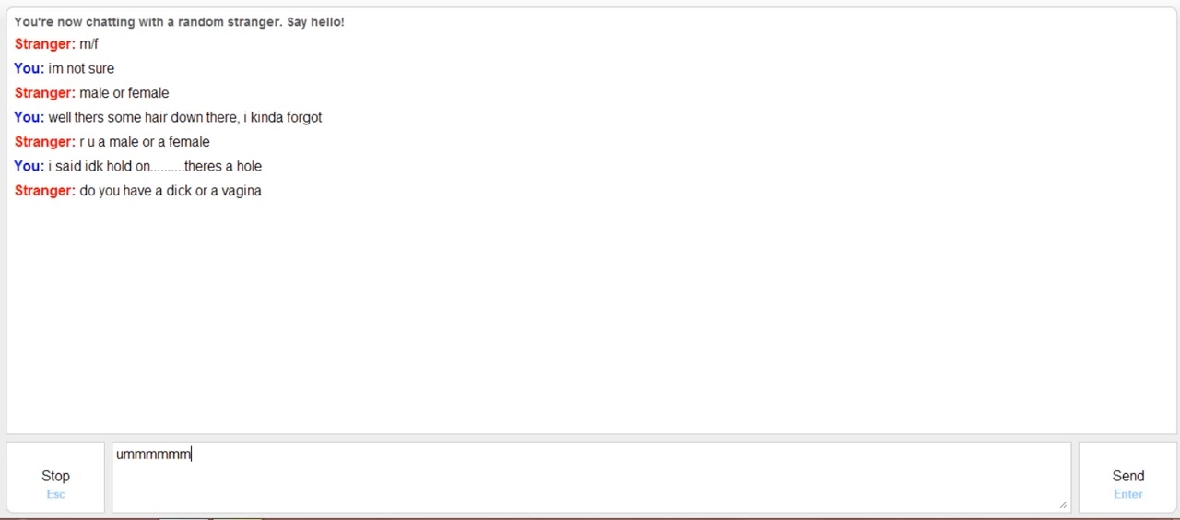
pyautogui.write('mmm')
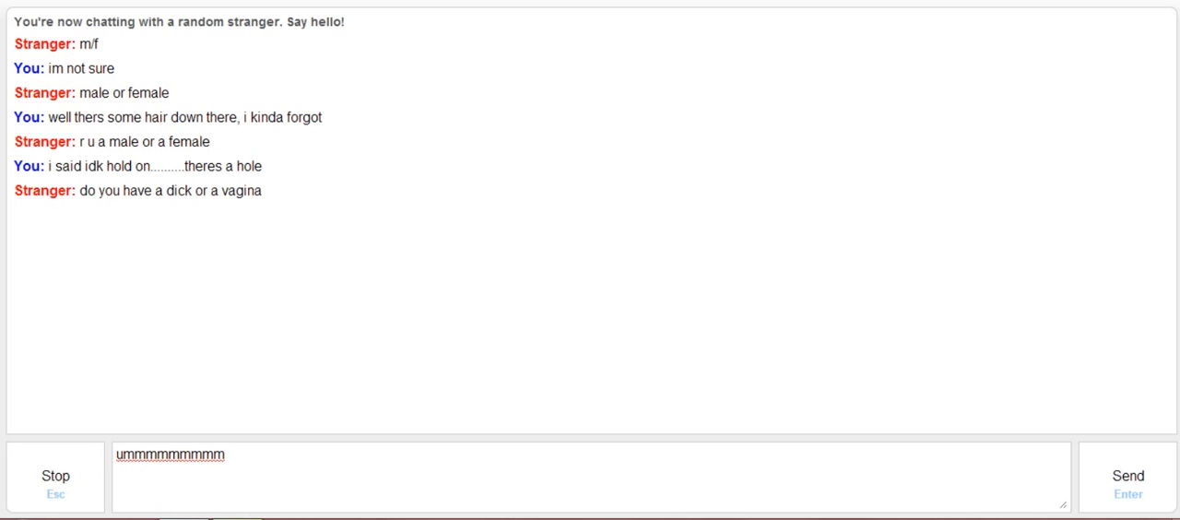
pyautogui.write('abort')
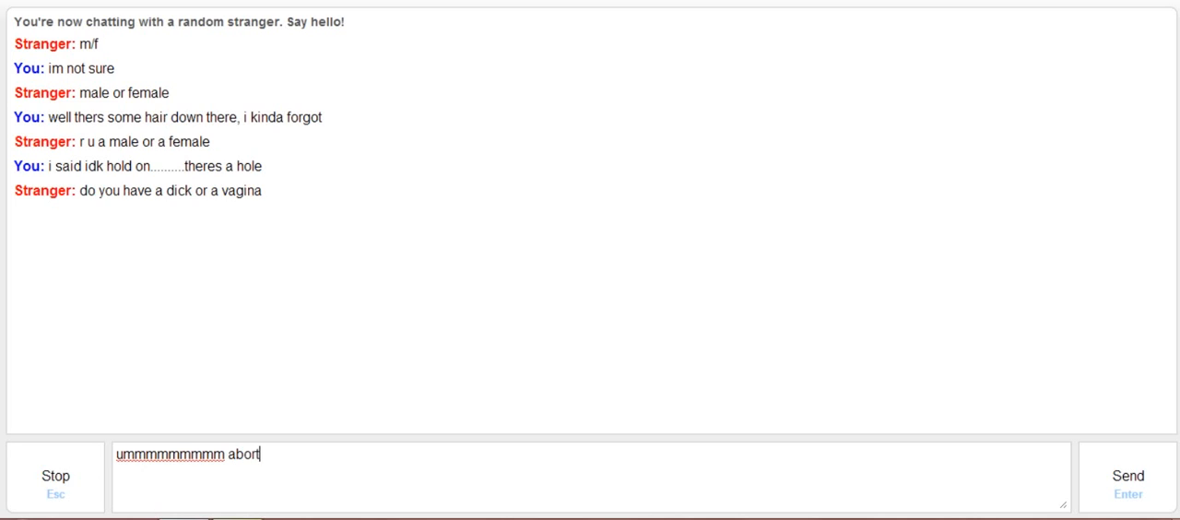
pyautogui.write('ion?')
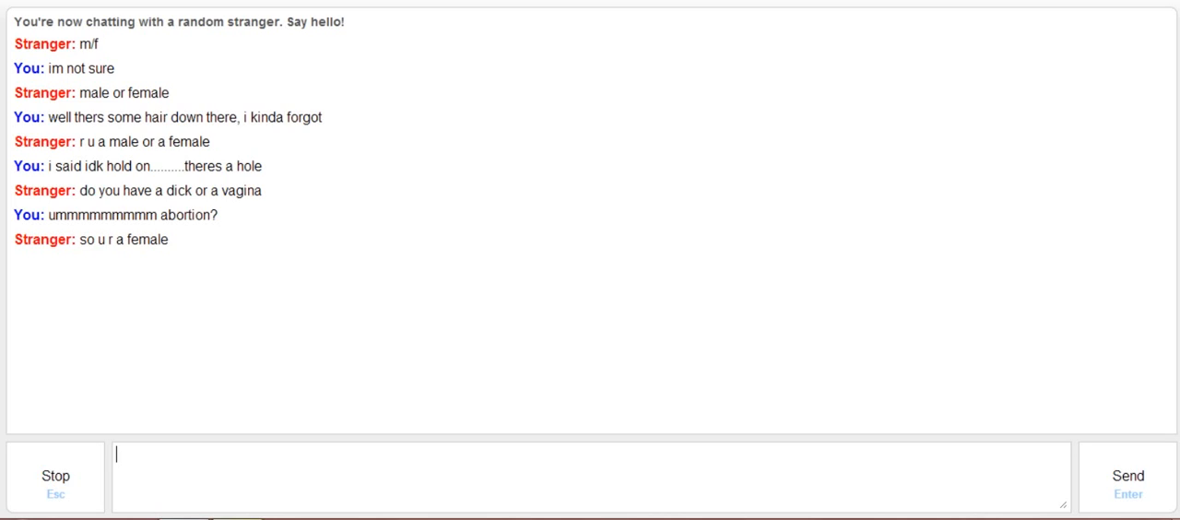
pyautogui.write('yeeeeessssssss n')
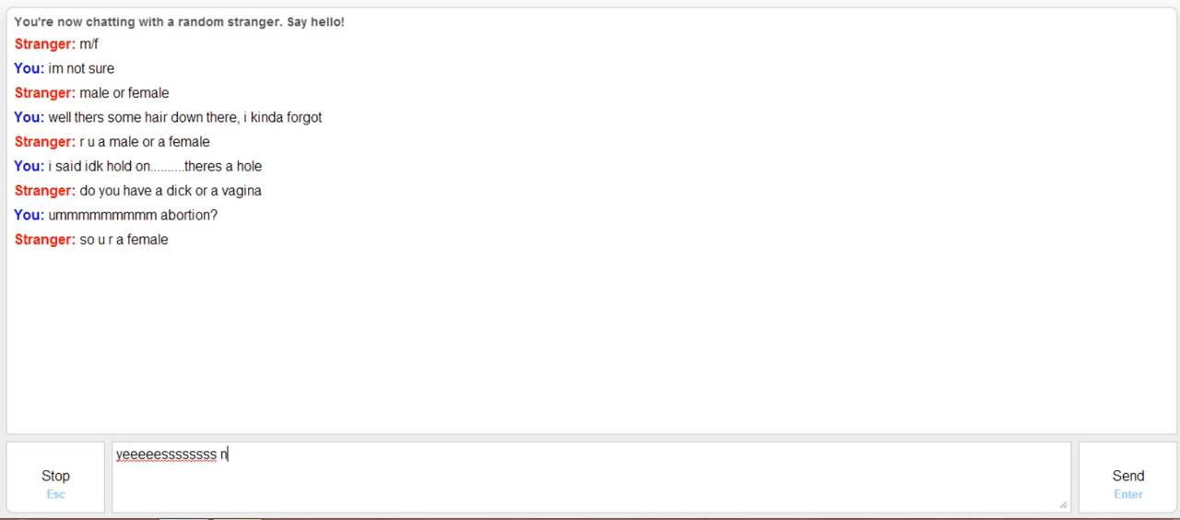
pyautogui.press('Enter')
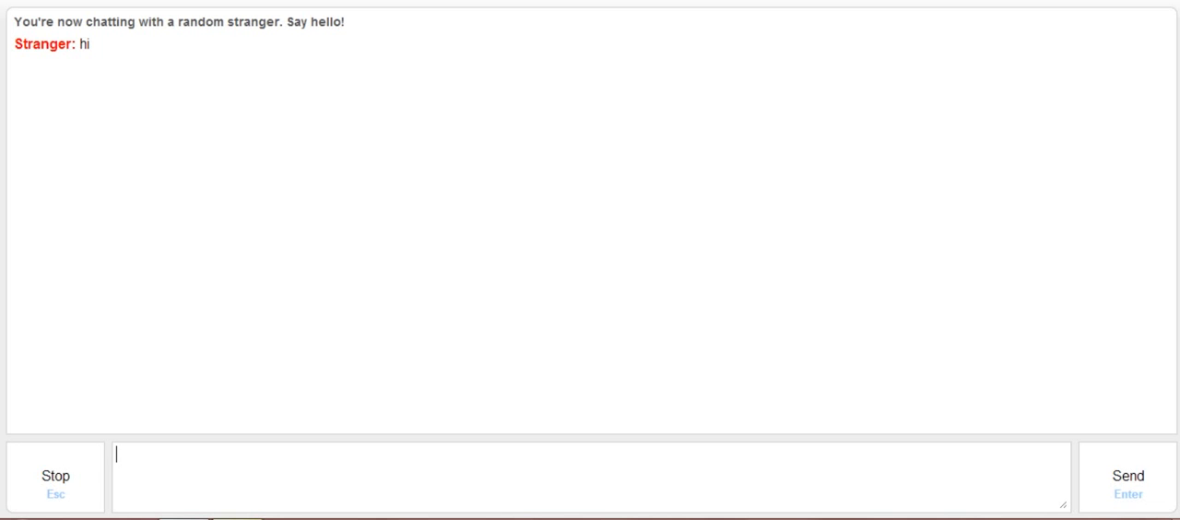
# Greet with 'hello fine' and claim to be 'no bot programmed for your sexual...' when asked if real
pyautogui.write('hello fine')
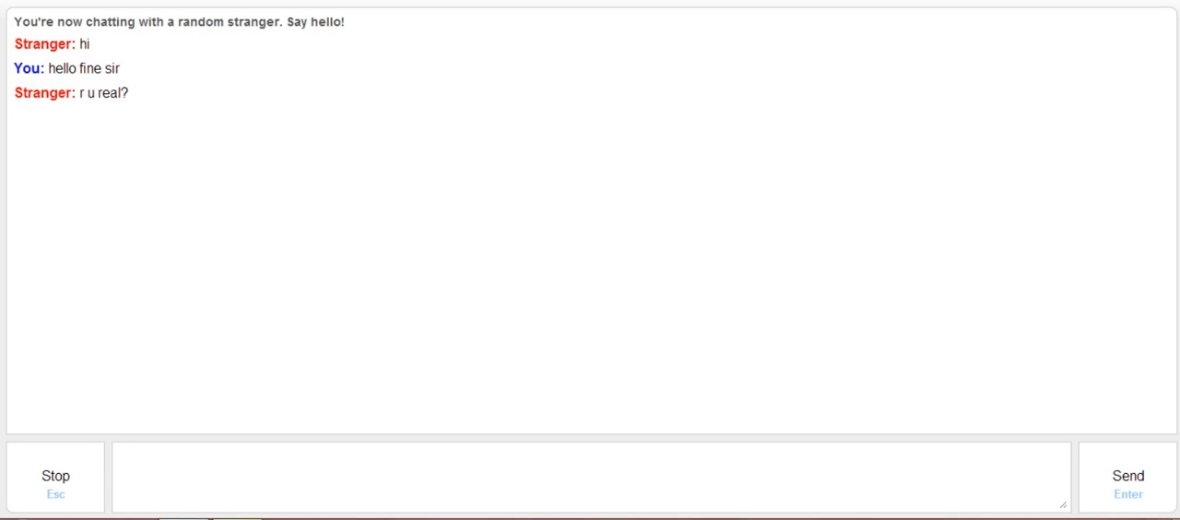
pyautogui.write('no im a ro')
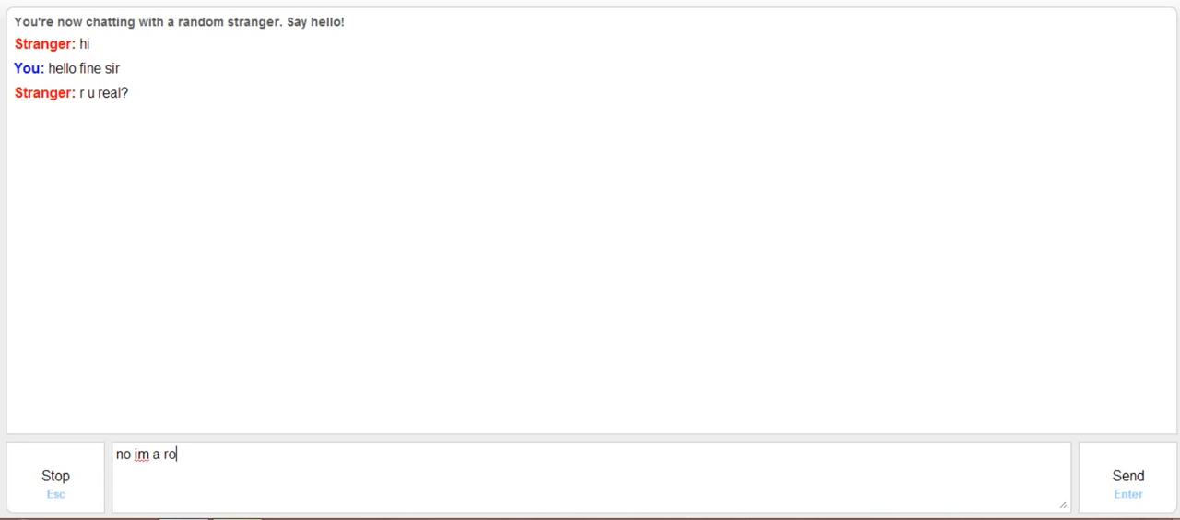
pyautogui.write('bot prog')
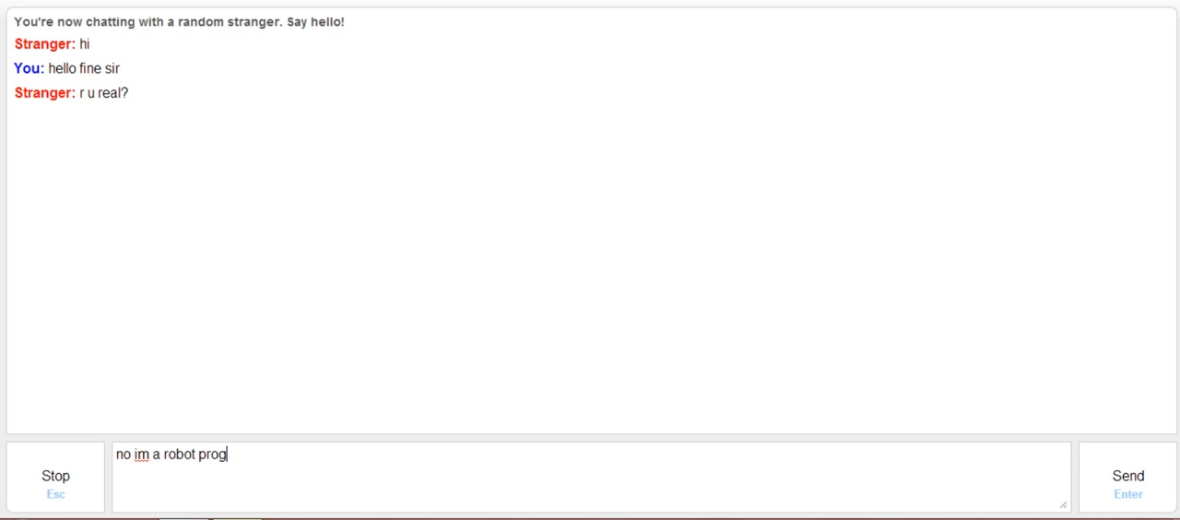
pyautogui.write('rammed for y')
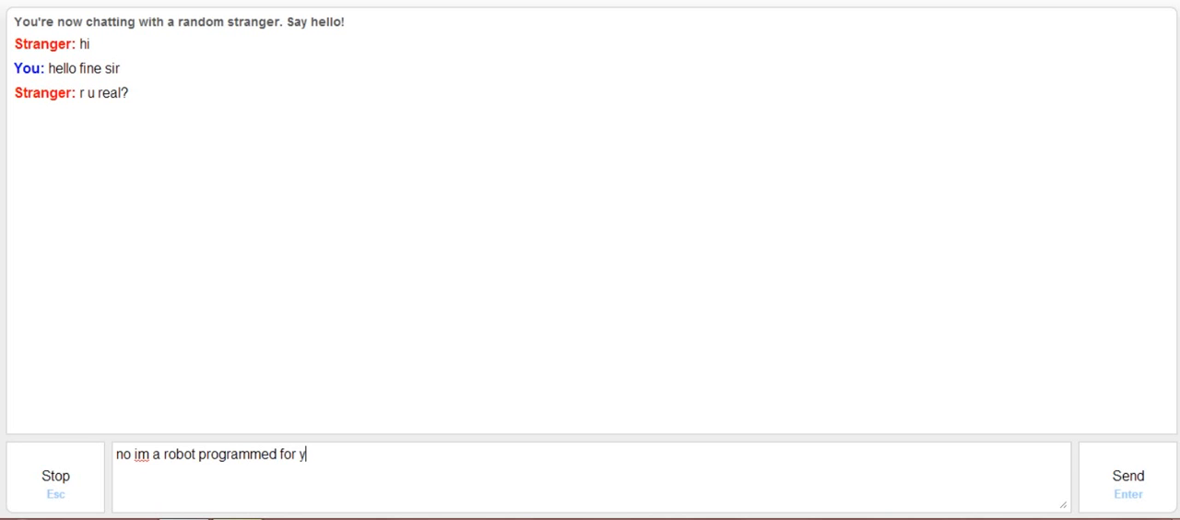
pyautogui.write('our sexual')
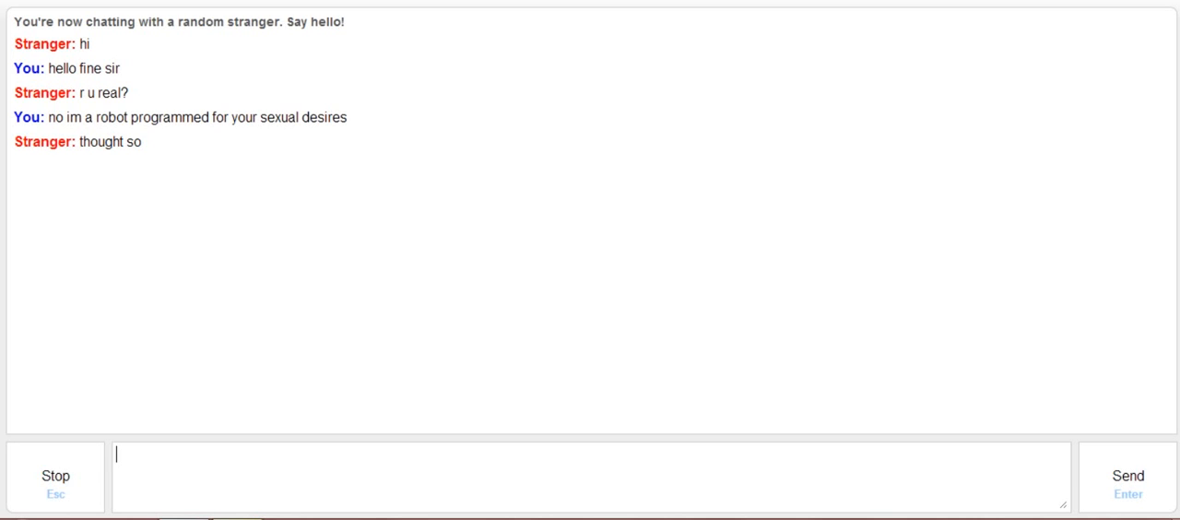
# Send the 'pupid pira...' reply and answer the age question with 8(00)
pyautogui.write('pupid')
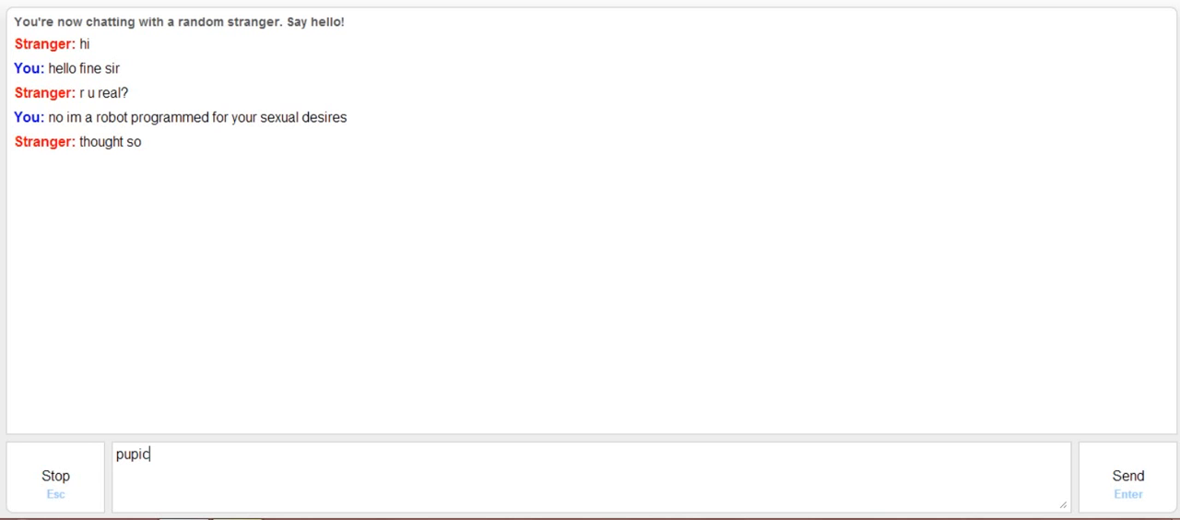
pyautogui.write('pira')
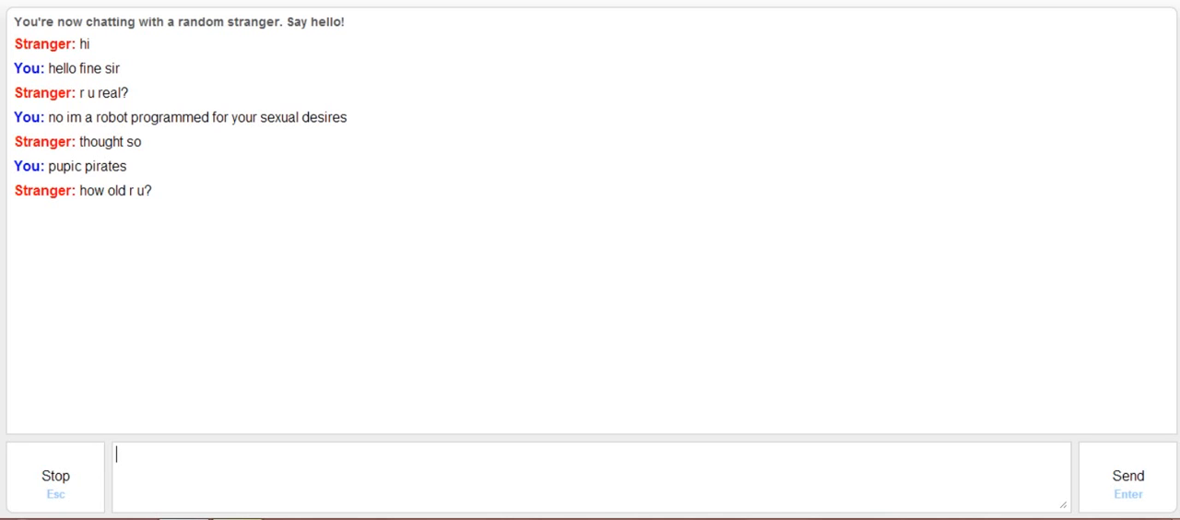
pyautogui.write('8')
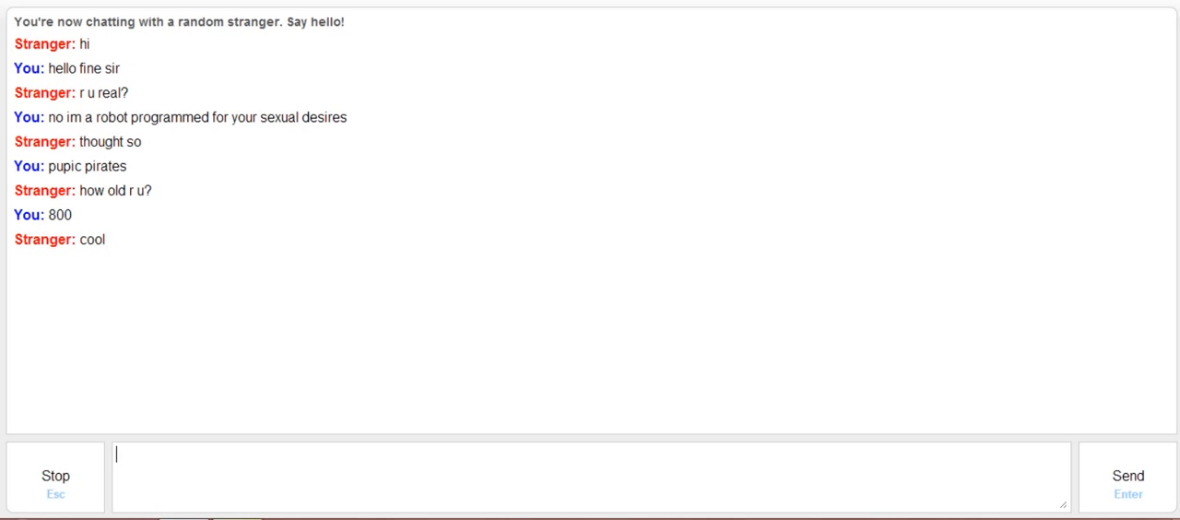
# Reply 'yeop im keep in shape' and that the renaissance was a..
pyautogui.write('yeop im')
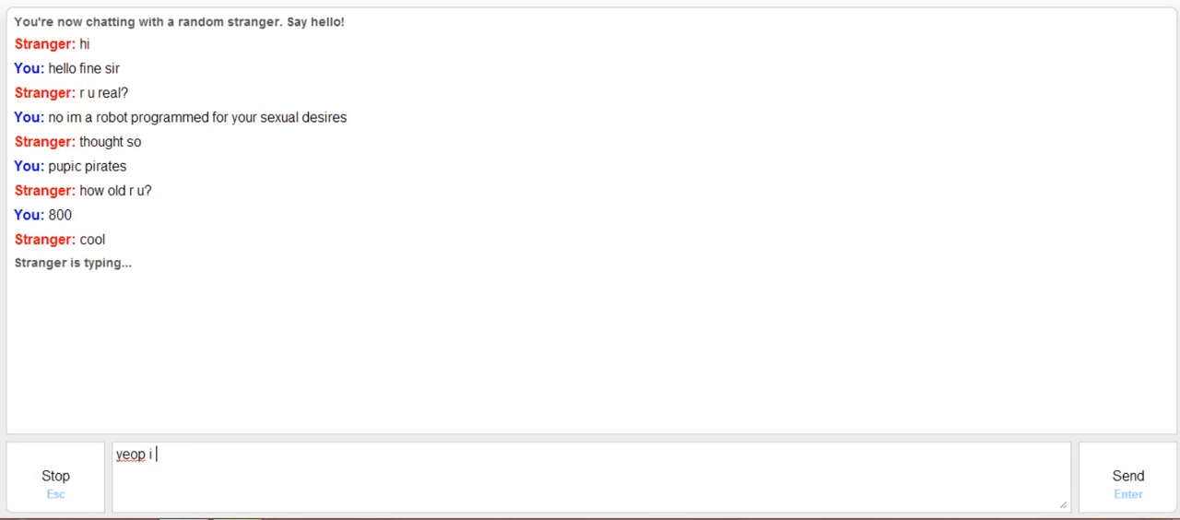
pyautogui.write('keep i')
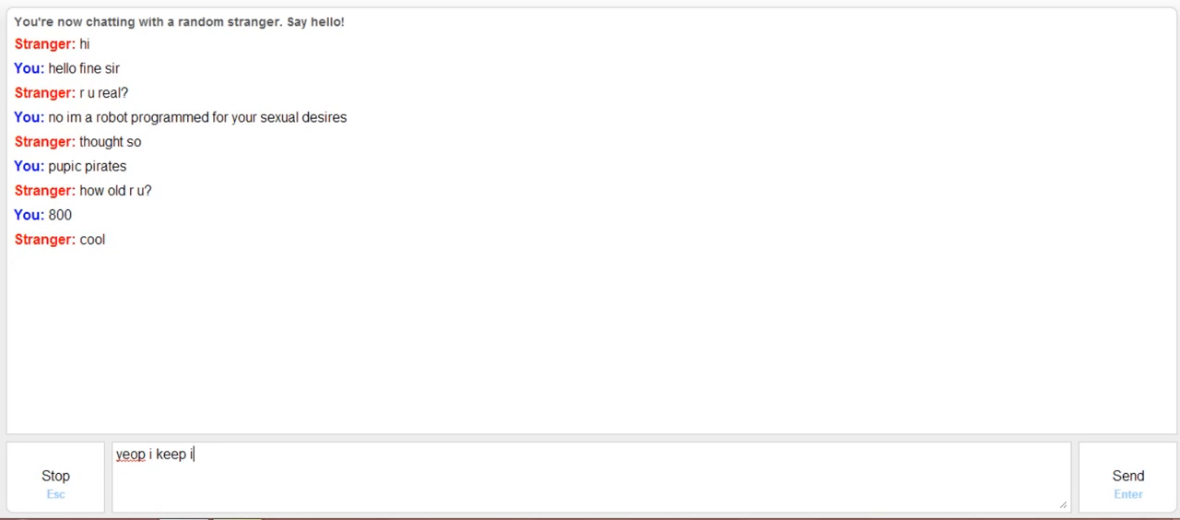
pyautogui.write('n shape.')
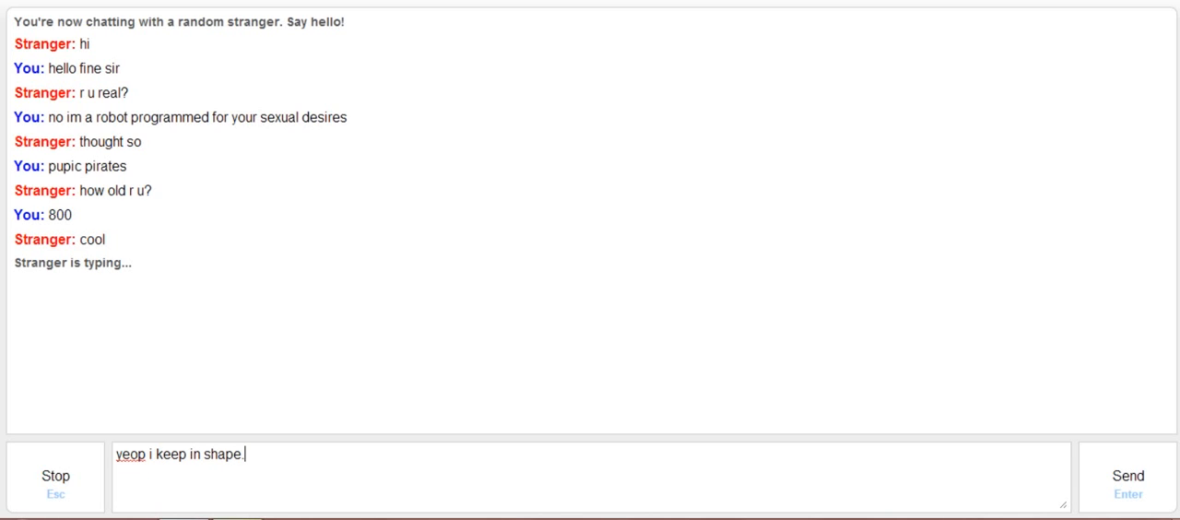
pyautogui.write('the renai')
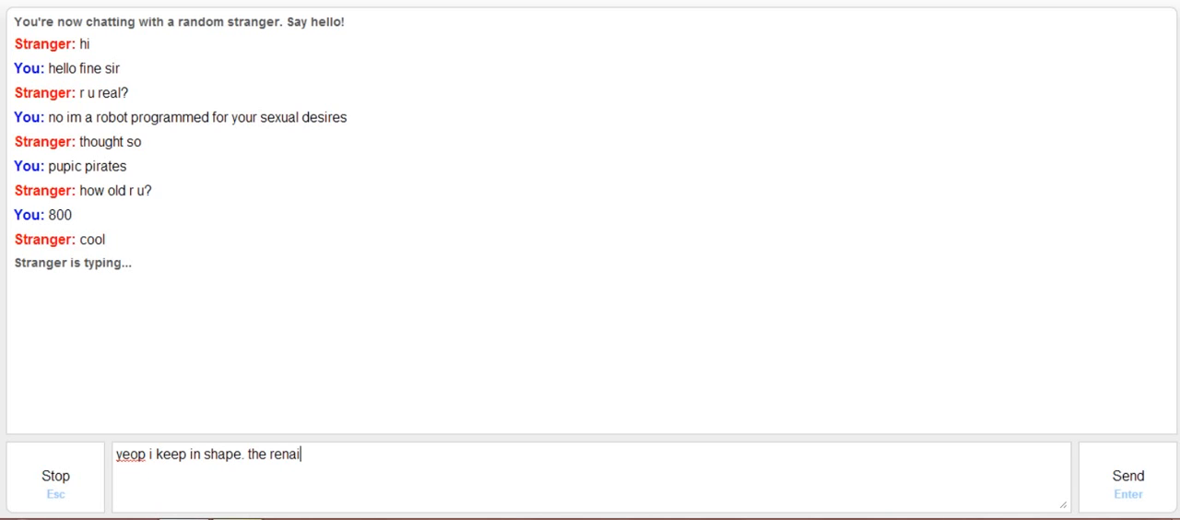
pyautogui.write('issance was a')
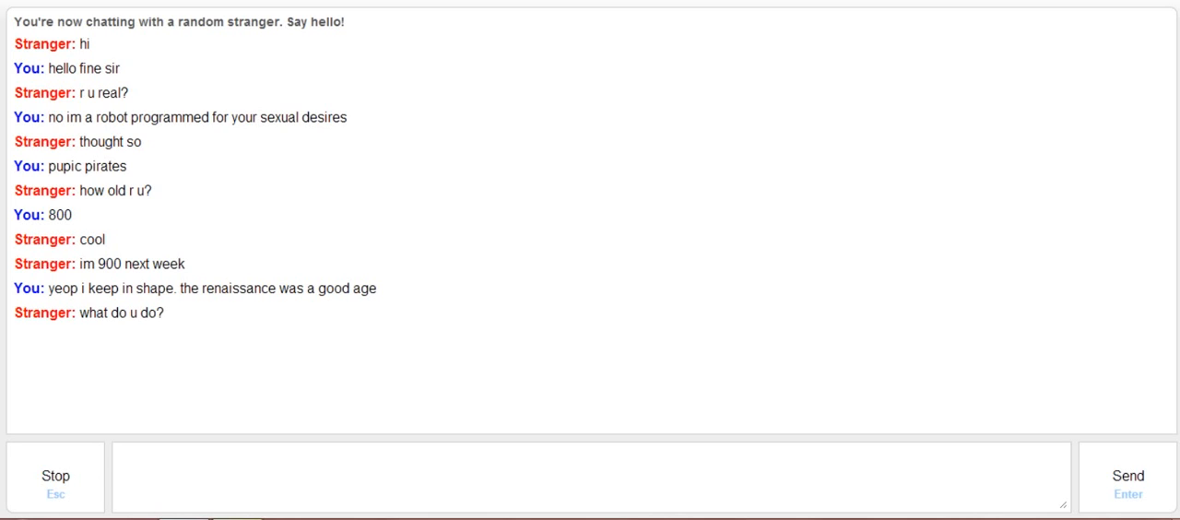
# Say you make videos that don't get many views
pyautogui.write('i make videos t')
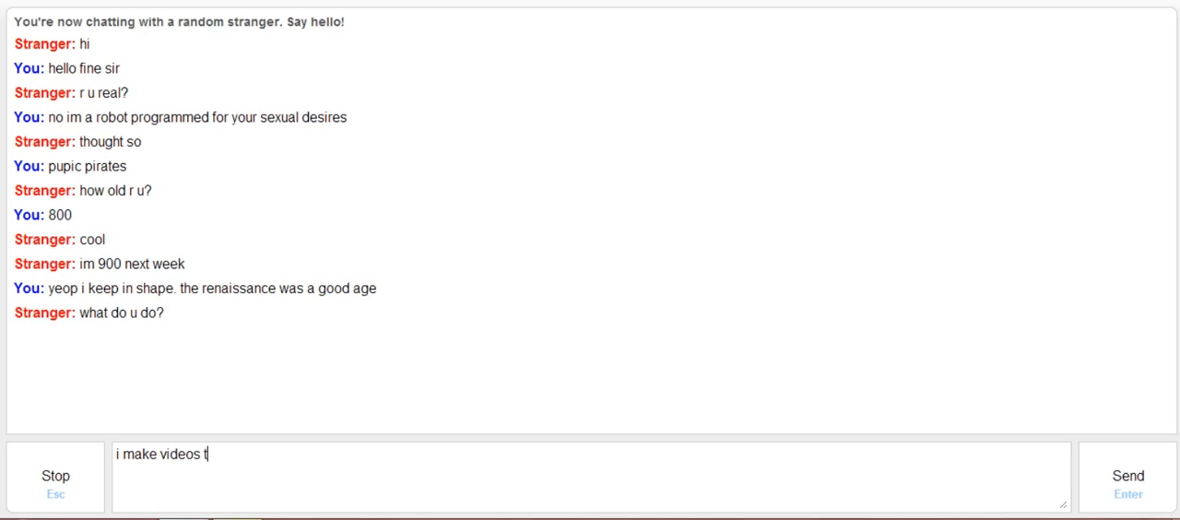
pyautogui.write('hat dont')
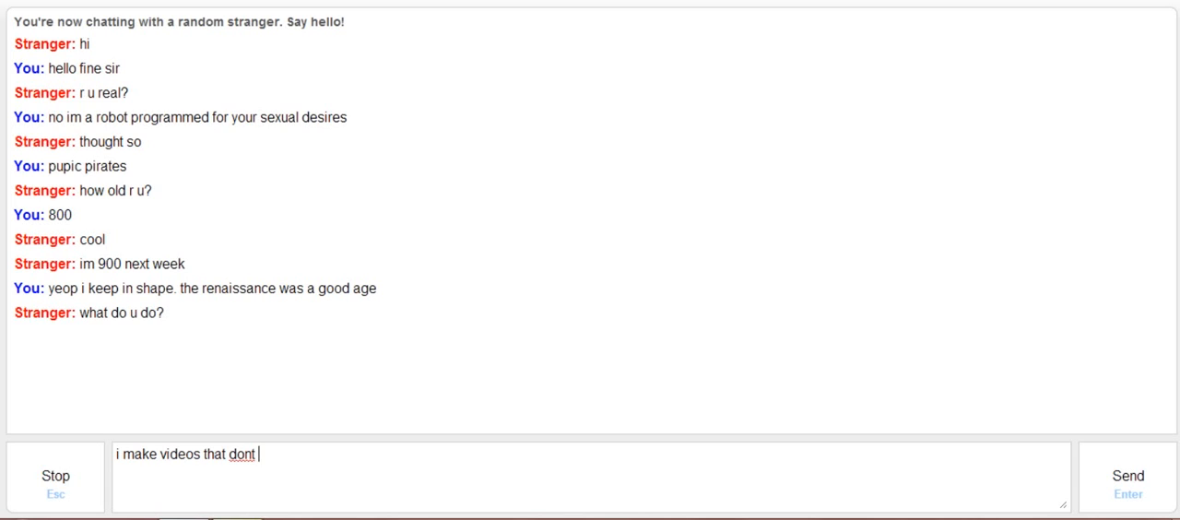
pyautogui.write('get many v')
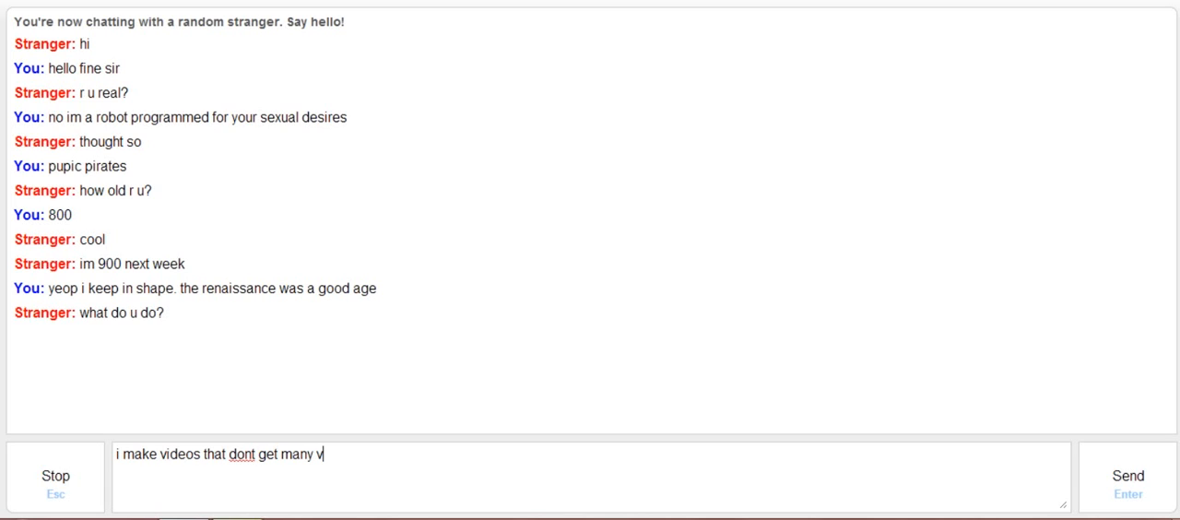
pyautogui.press('Enter')
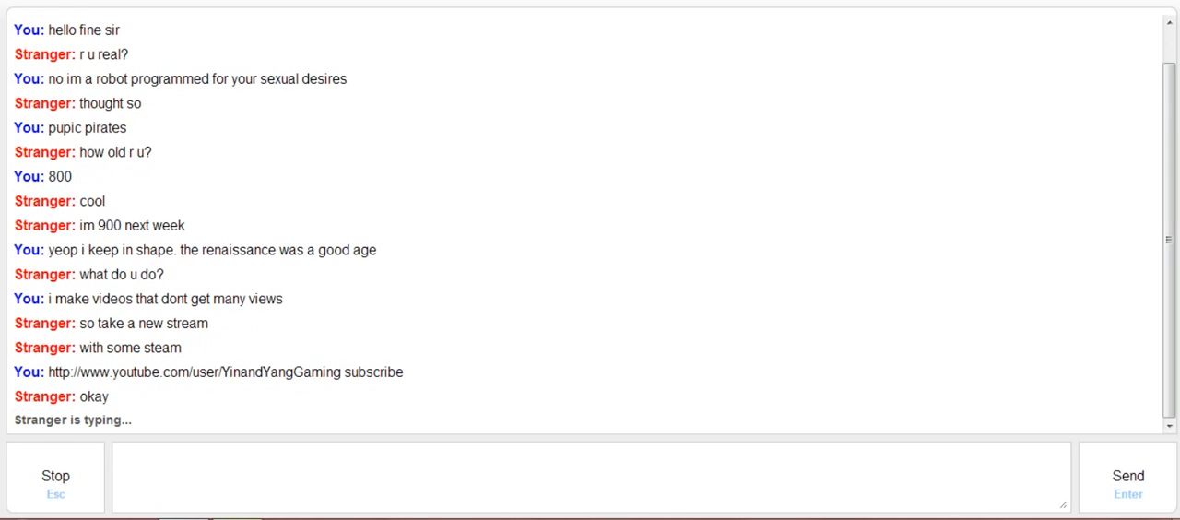
# Send the final 'yayyyyyy i do shit with shit' reply to the departing stranger
pyautogui.write('yayyyyyy i do shit')
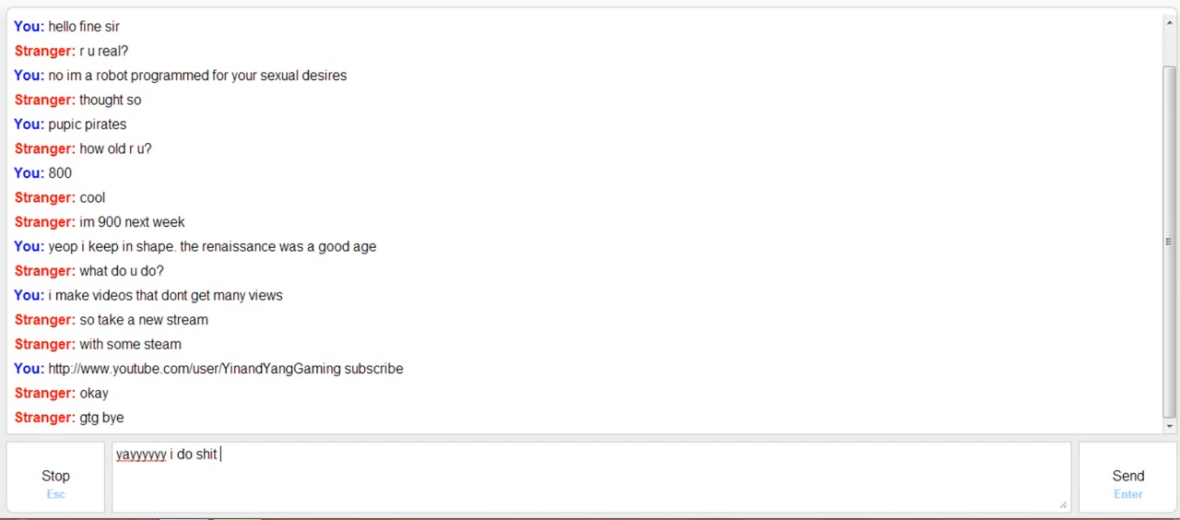
pyautogui.write('with shit')
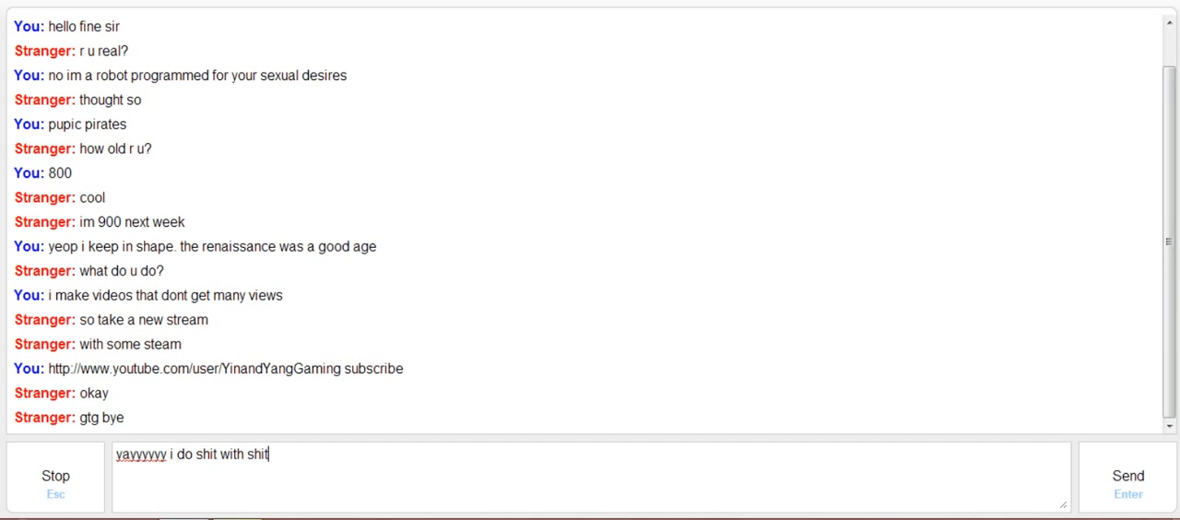
pyautogui.press('Enter')
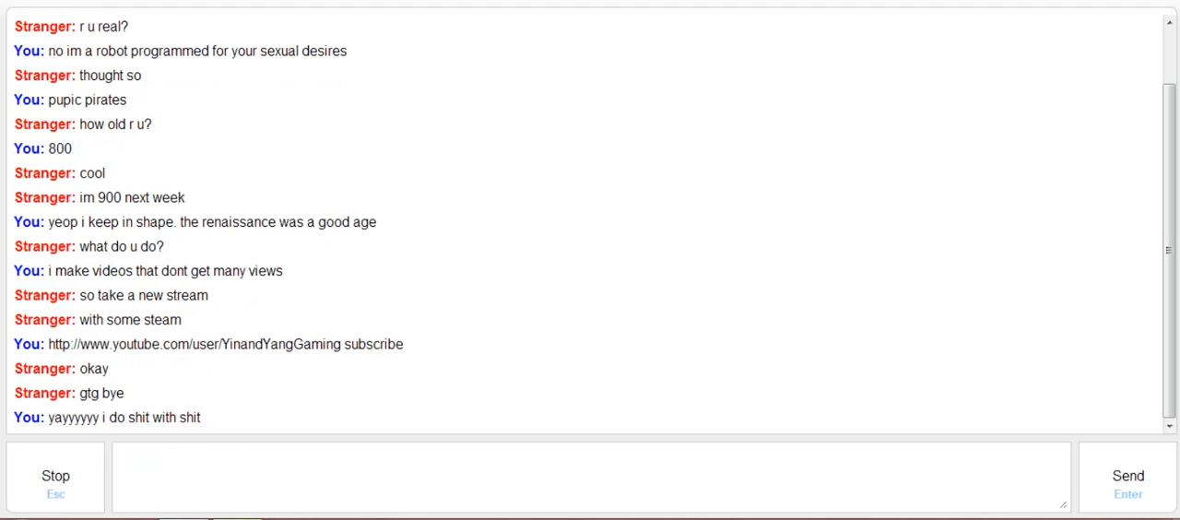